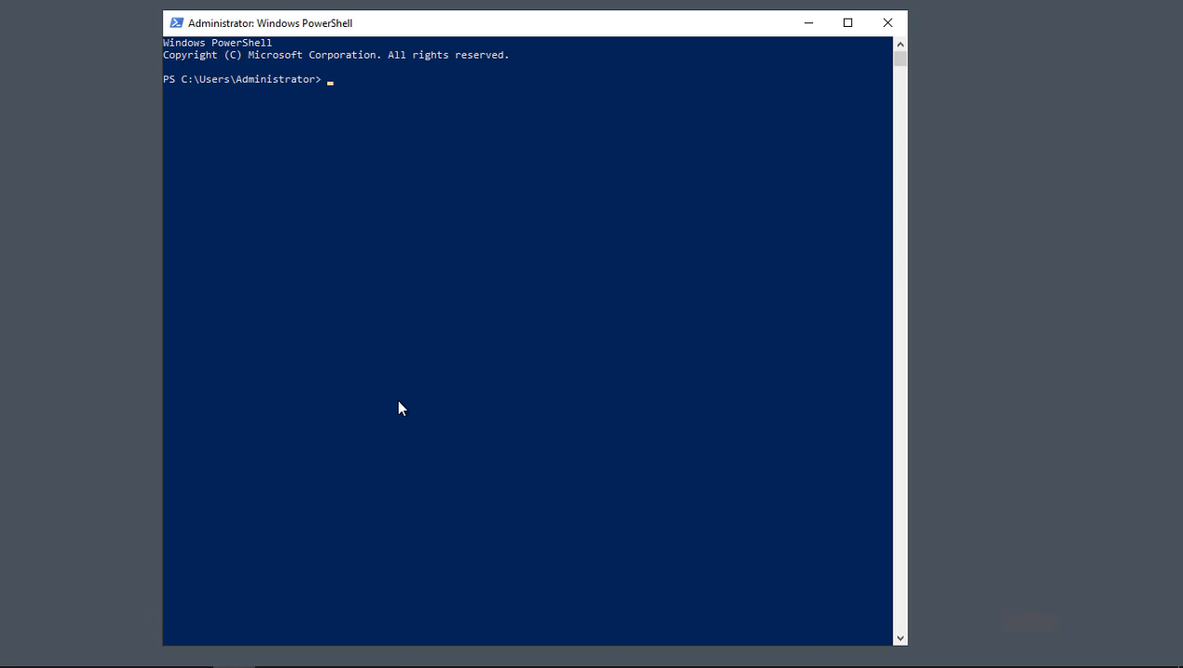
mouse_move(205, 101)
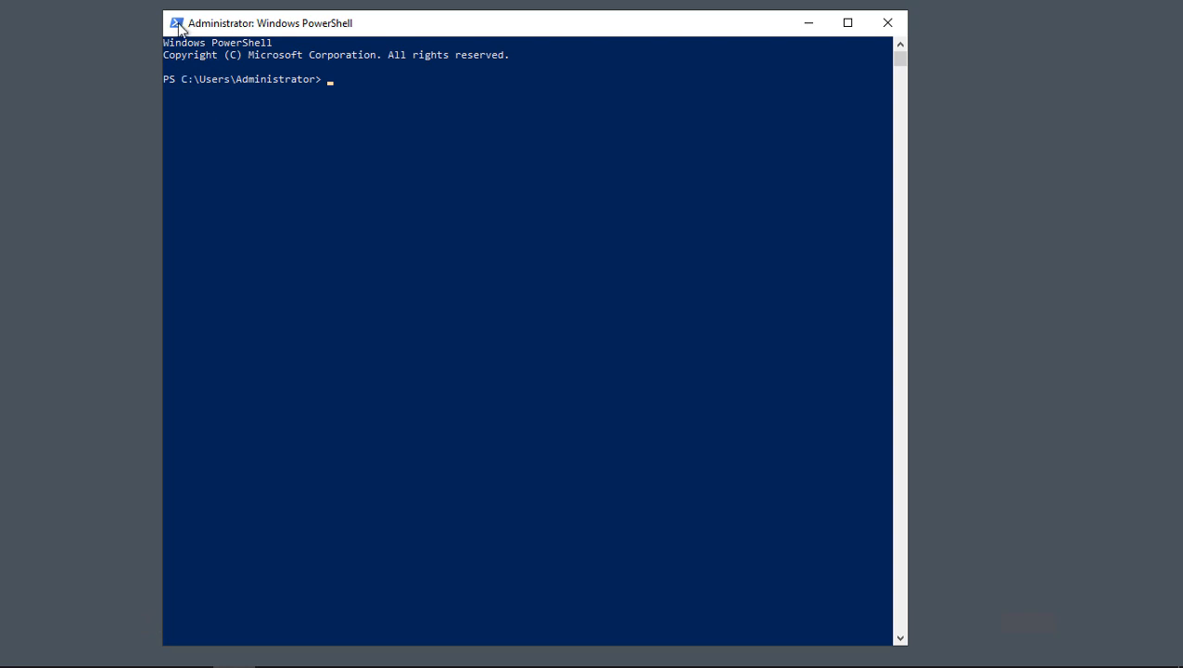
- Enlarge the console font size through the window's Properties font settings
click(177, 22)
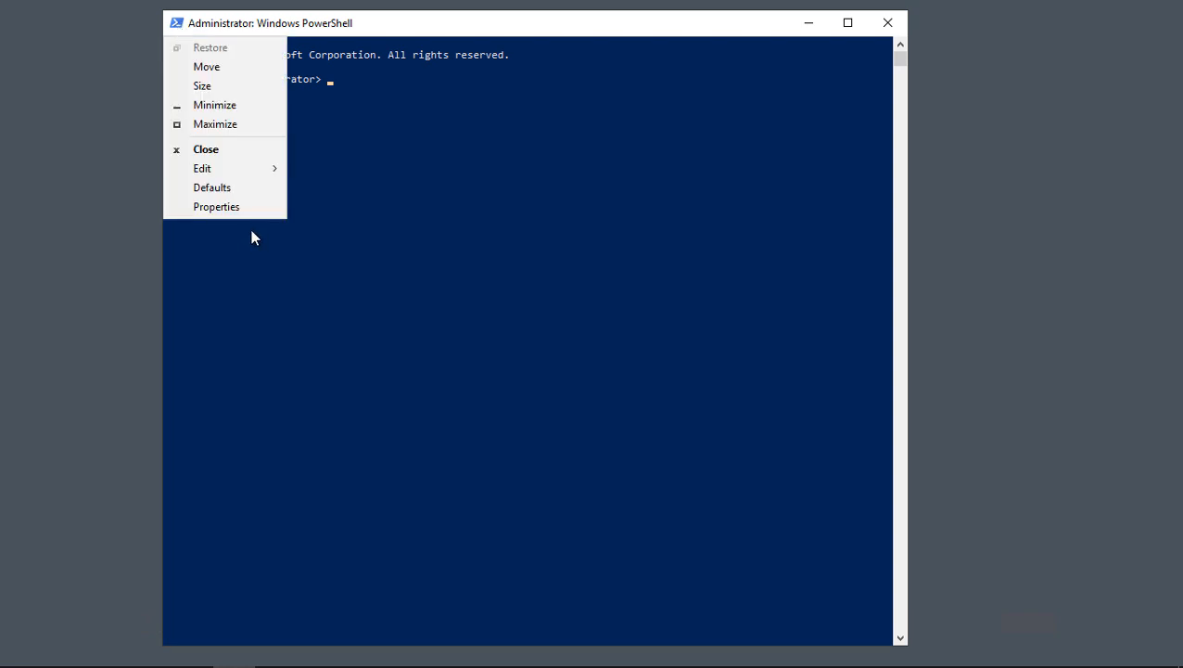
mouse_move(216, 206)
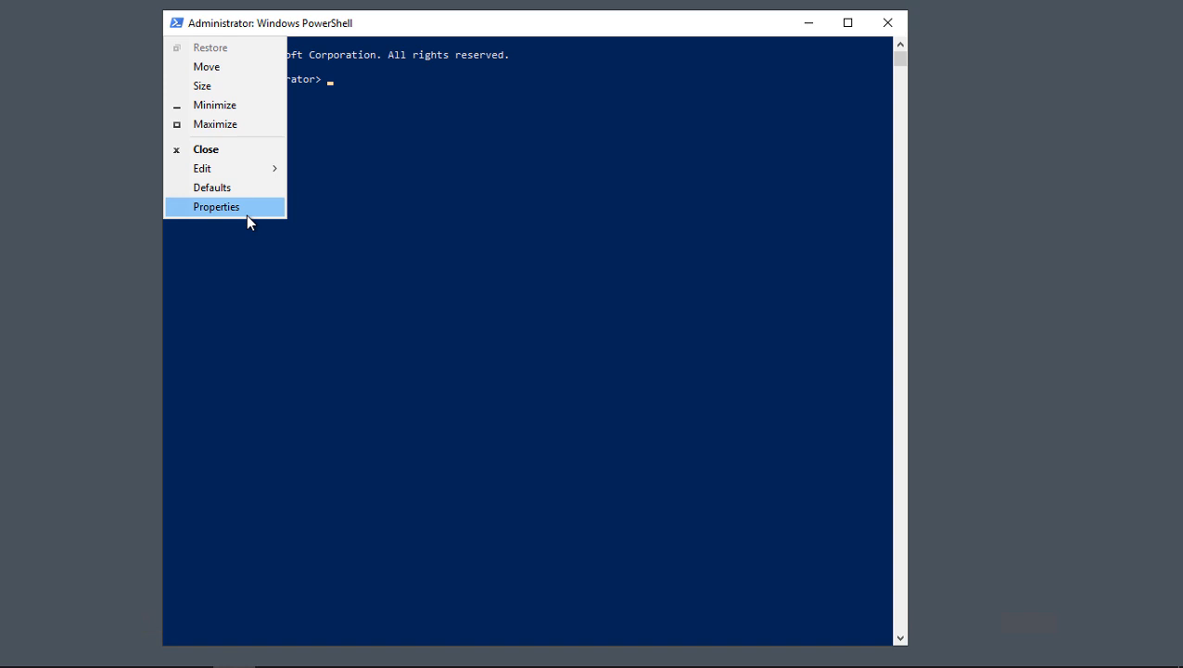
click(216, 206)
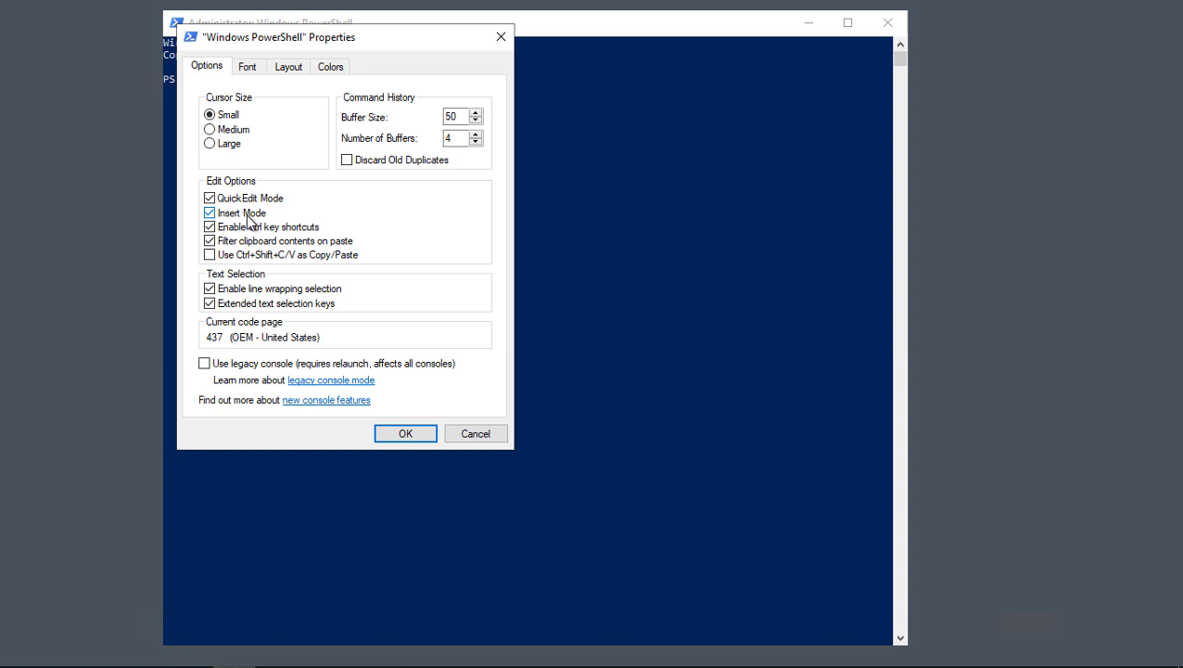
click(246, 66)
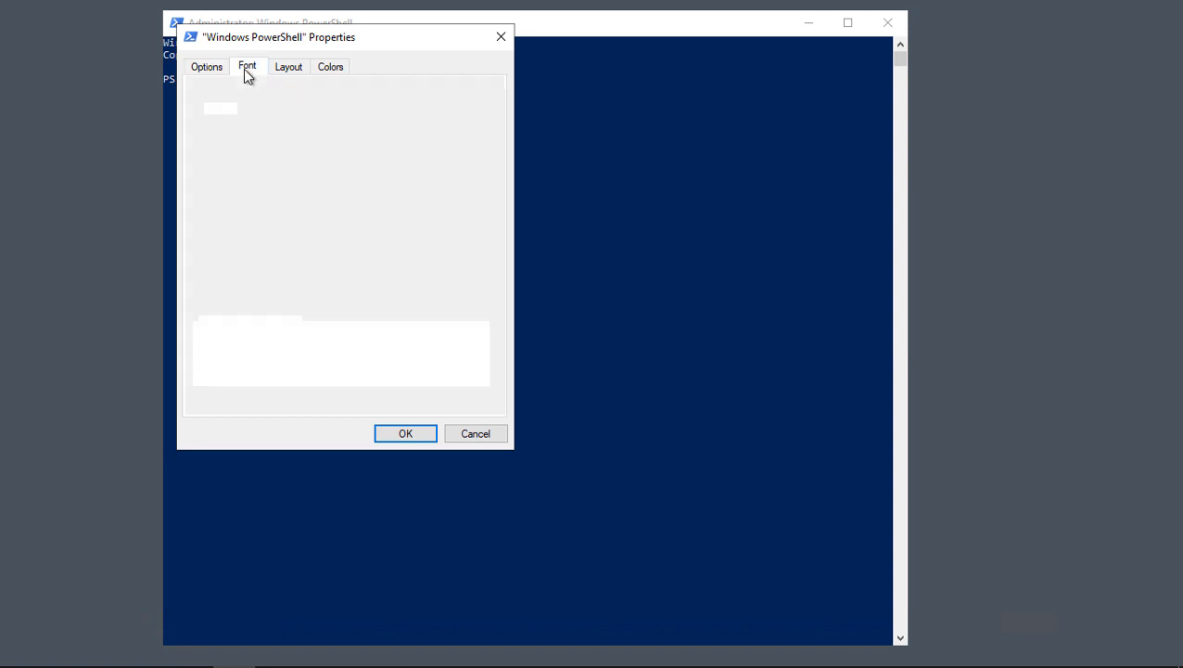
click(246, 66)
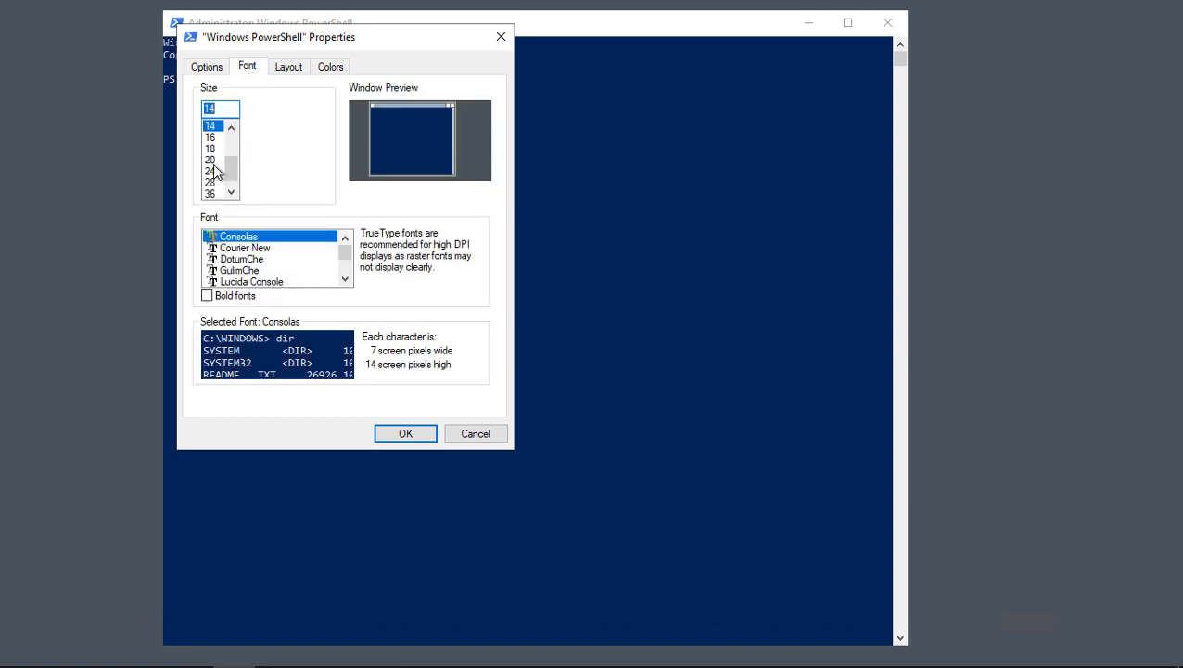
click(405, 433)
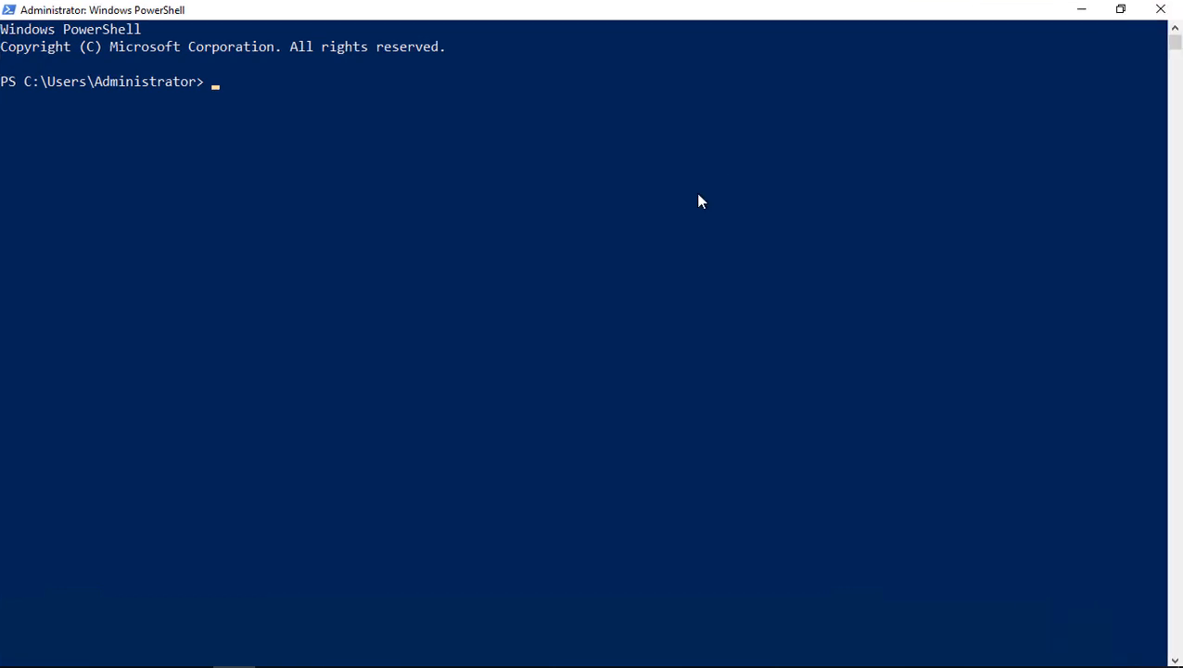
mouse_move(677, 207)
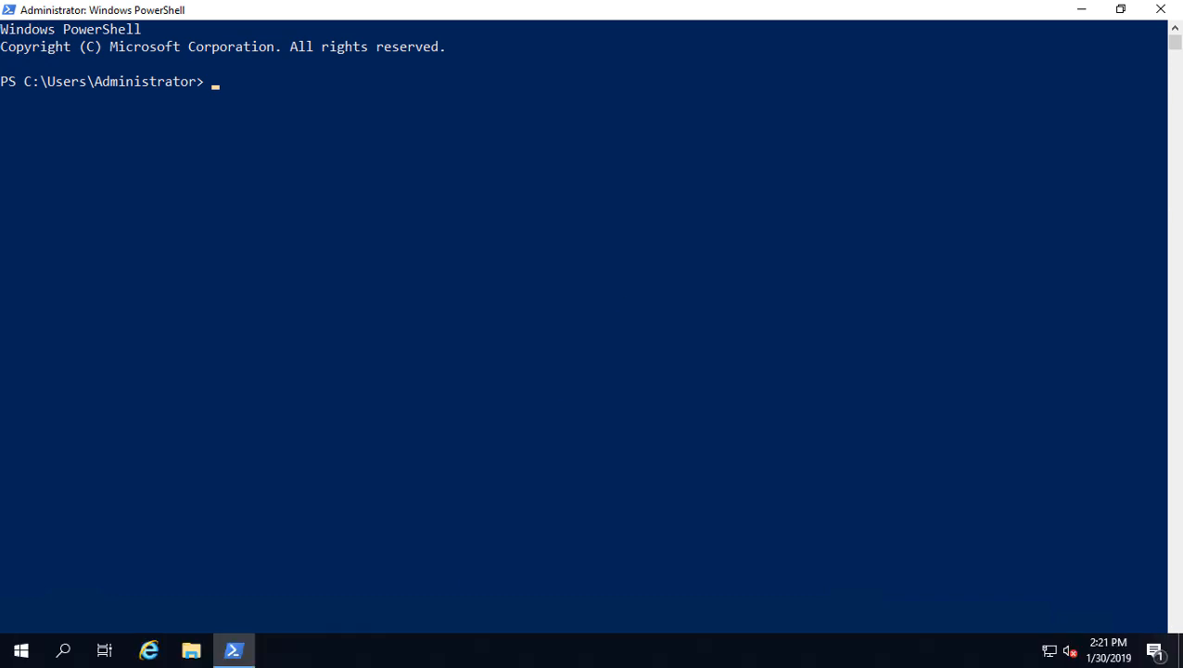
- Launch an elevated Command Prompt from the Start button's right-click menu
right_click(21, 649)
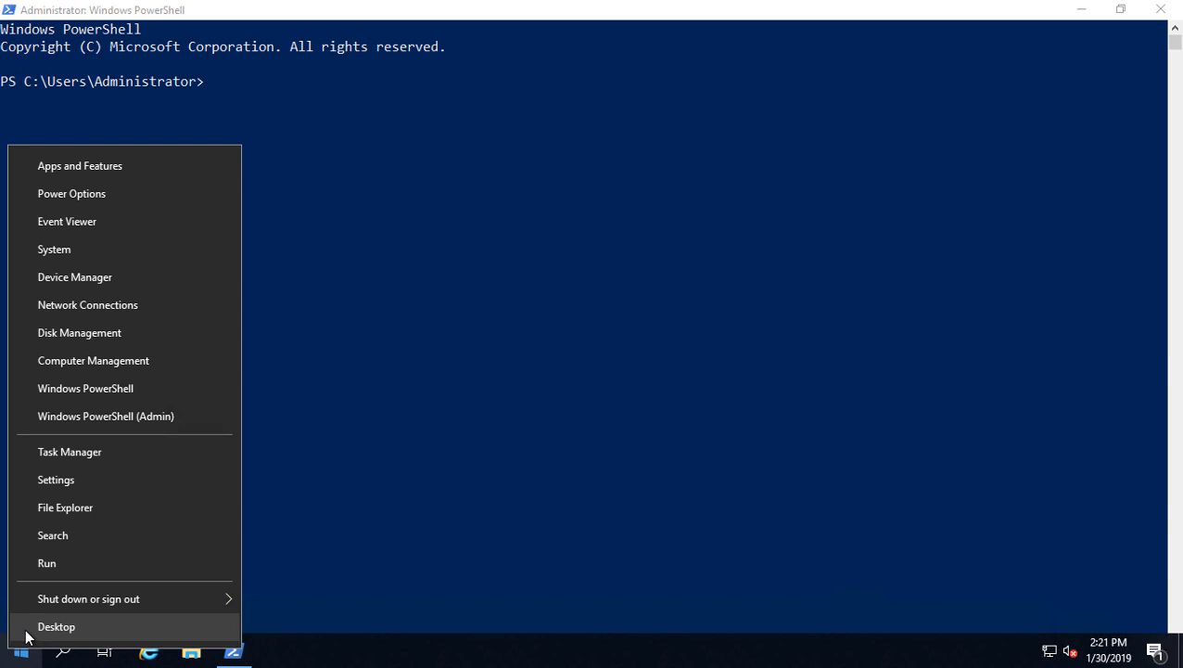
click(46, 563)
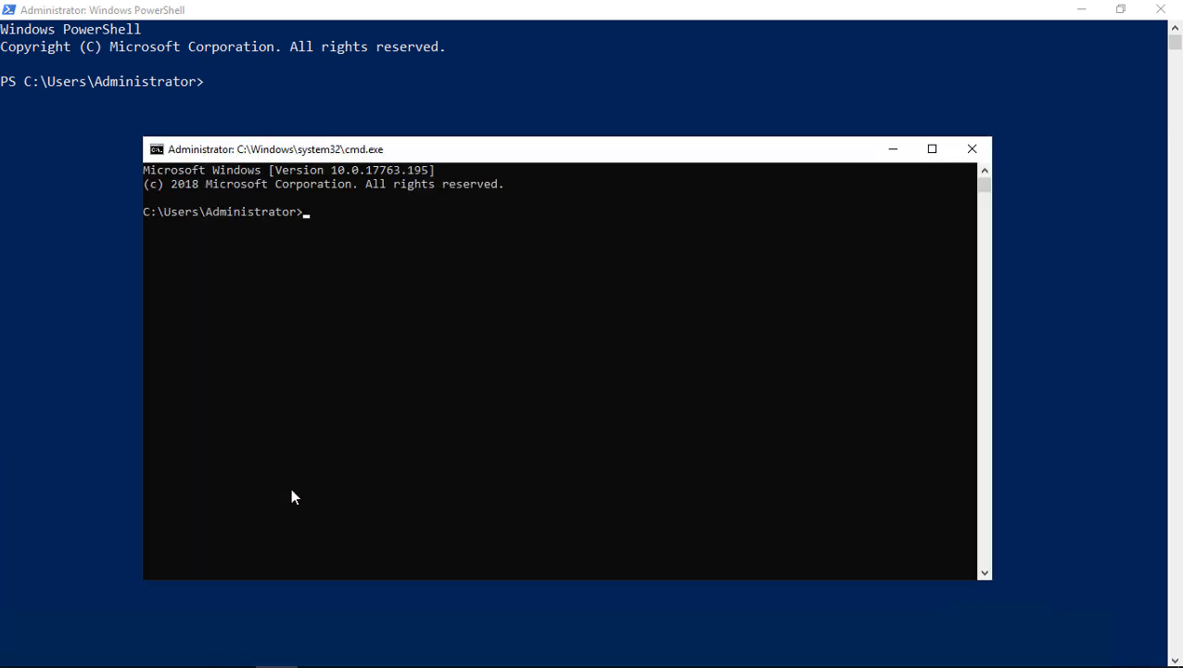
mouse_move(441, 290)
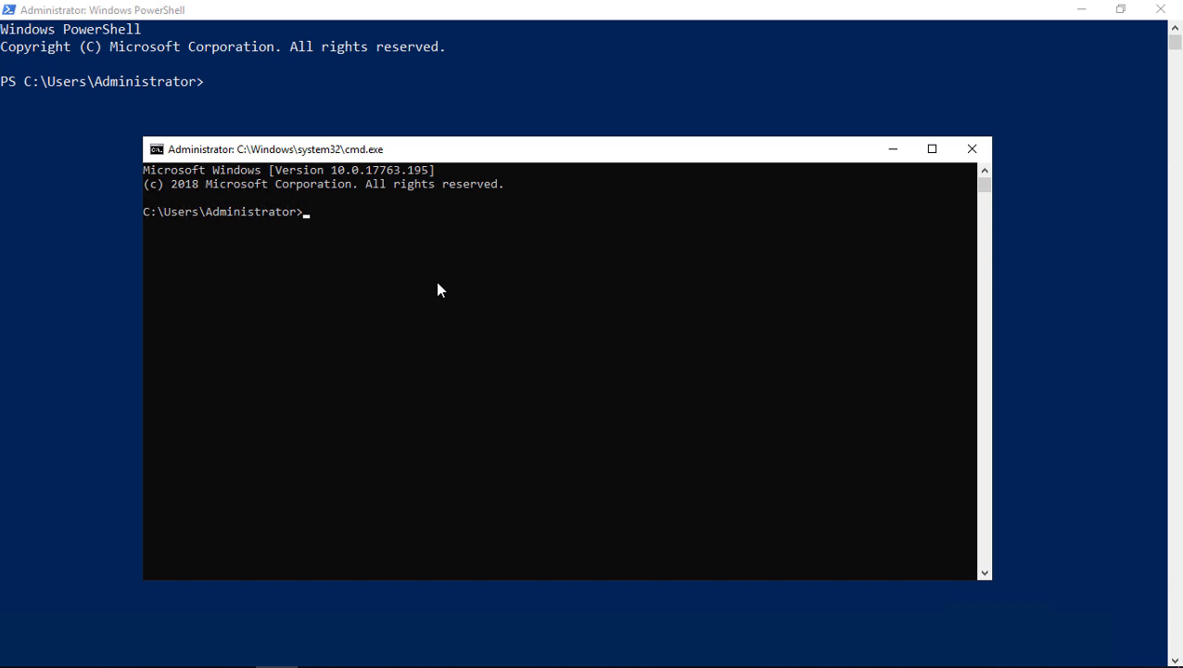
mouse_move(534, 275)
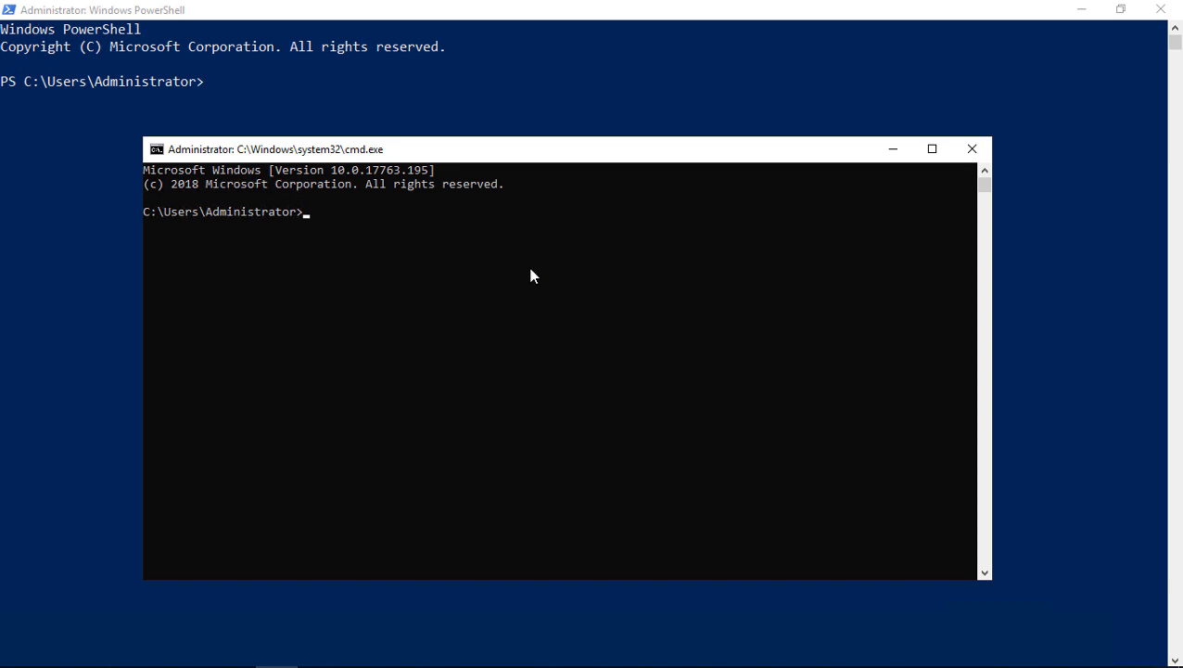
- Close Command Prompt and query $PSVersionTable, reporting PowerShell 5.1 build 17763
click(972, 148)
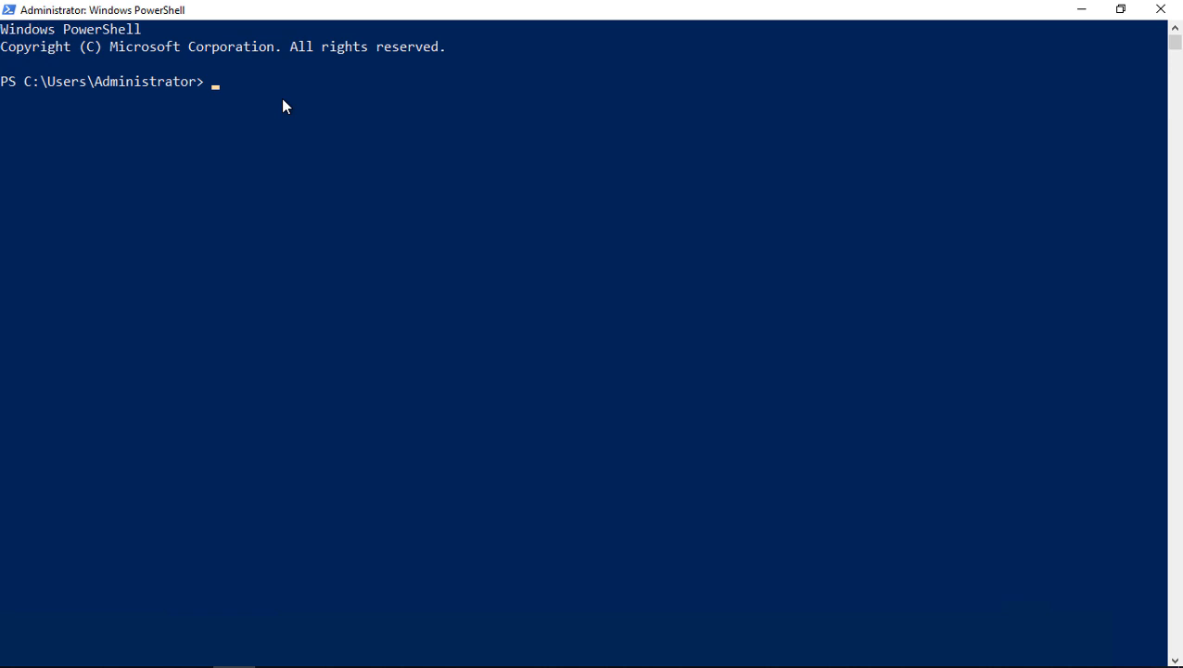
text(powershell -command "(get-variable psversiontable -valueonly).psversion")
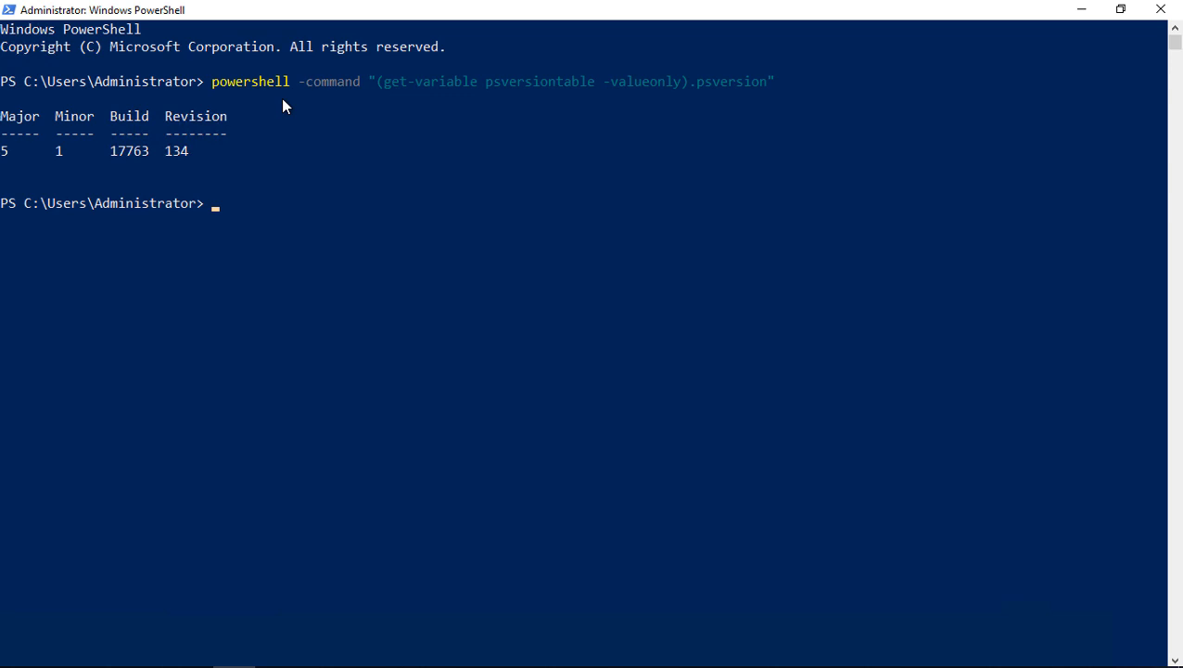
mouse_move(306, 102)
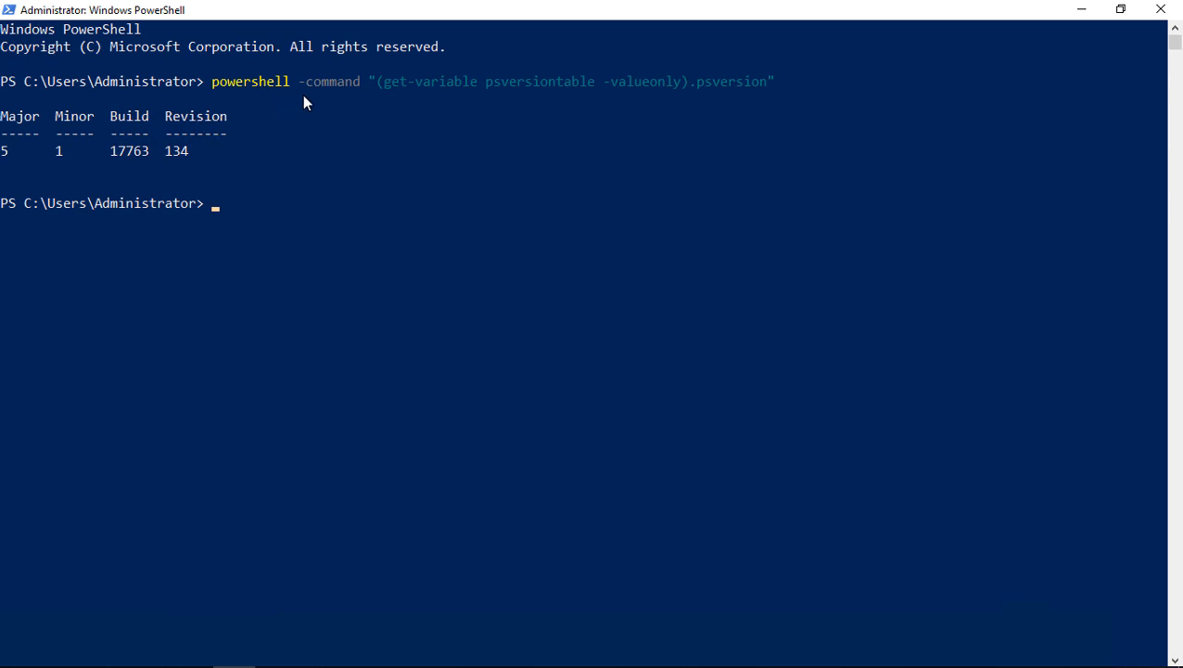
mouse_move(302, 96)
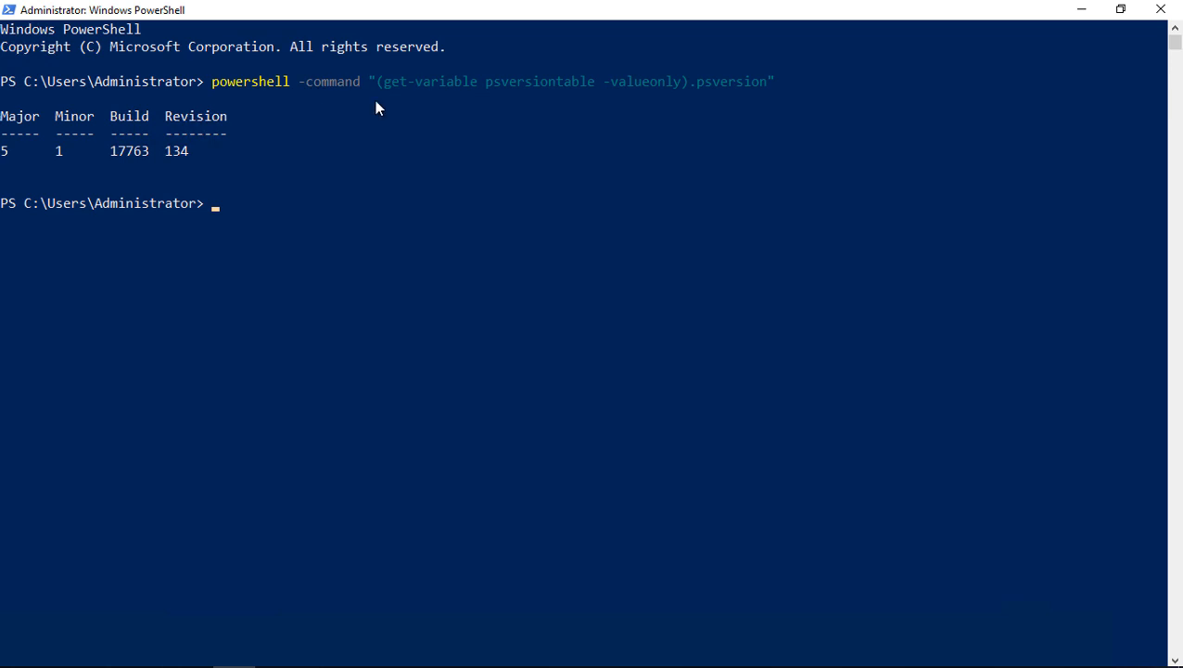
mouse_move(423, 121)
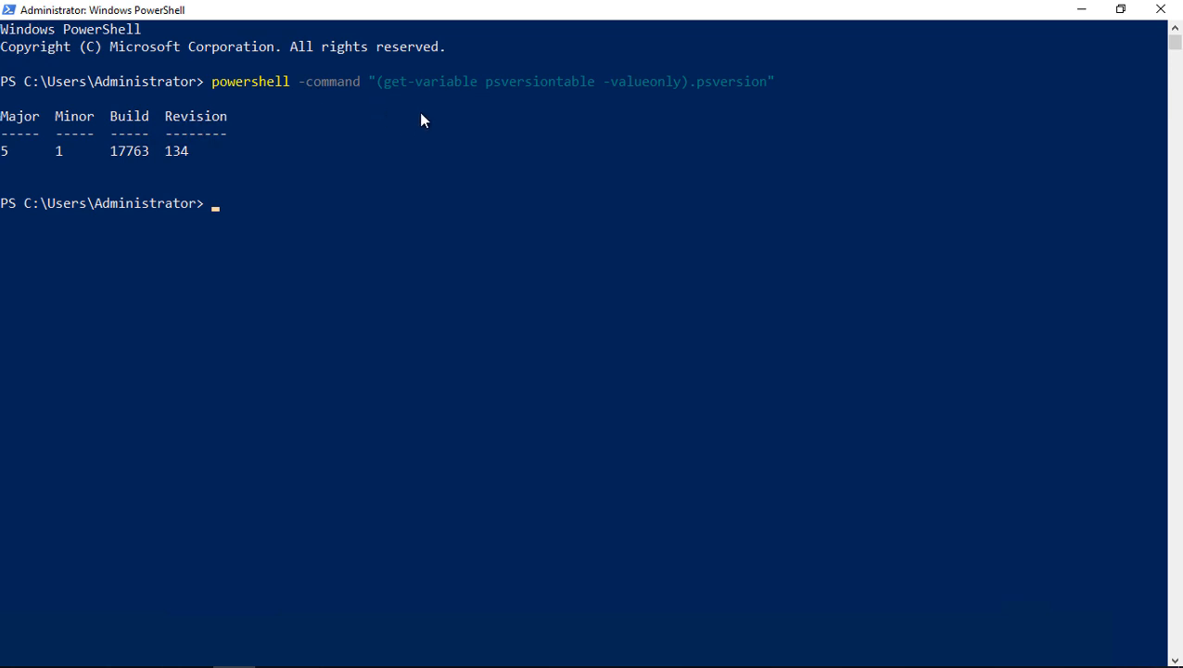
- Run get-help, answering y to the Update-Help prompt
text(get)
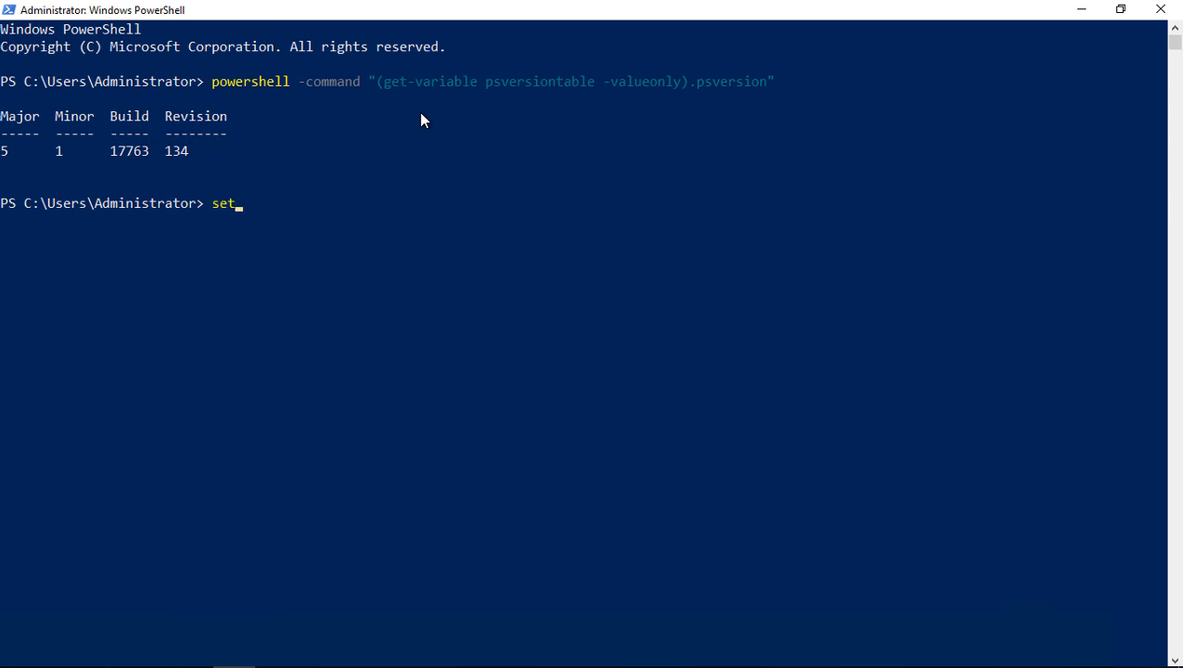
text(add)
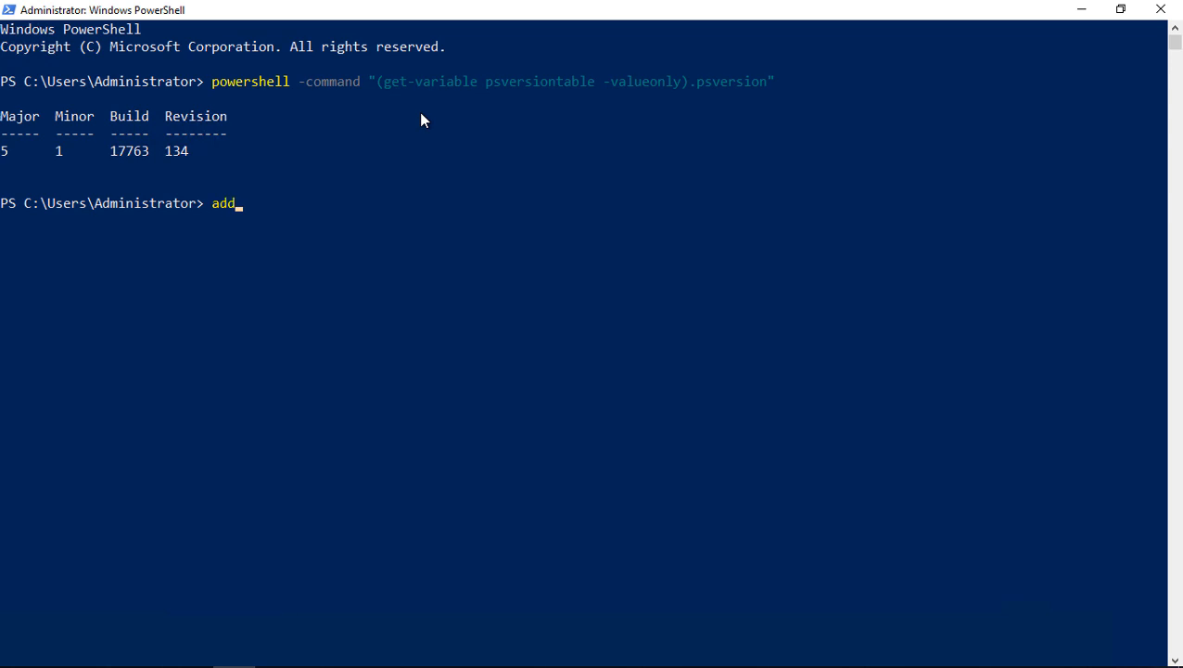
key(BackSpace)
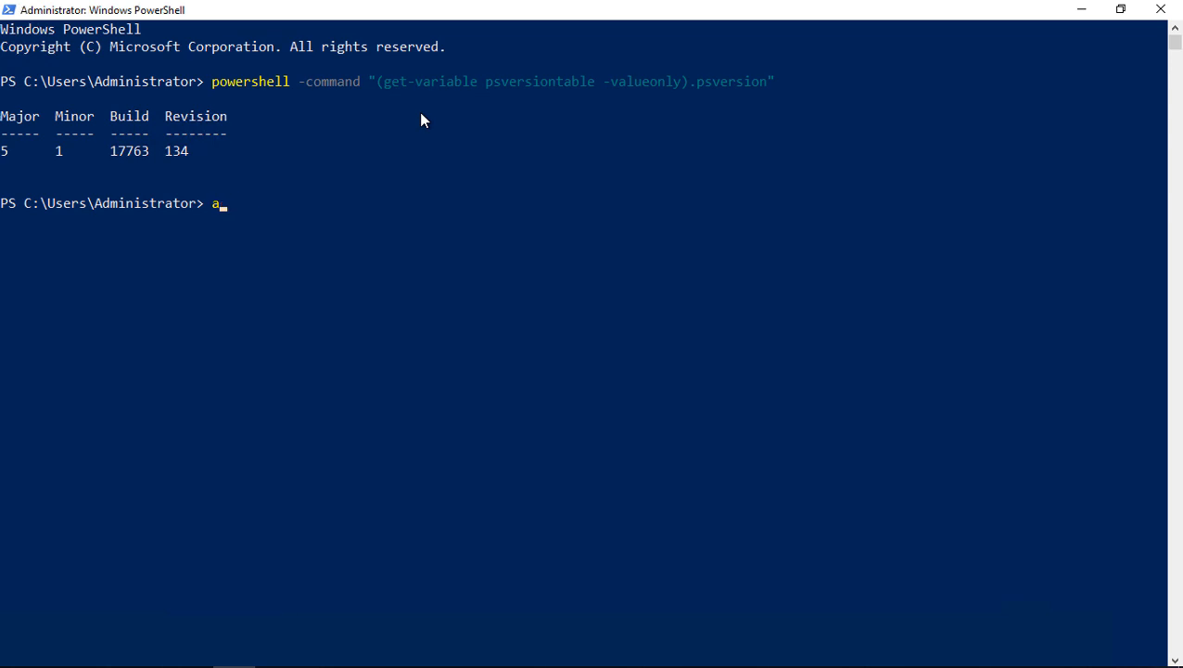
text(get-)
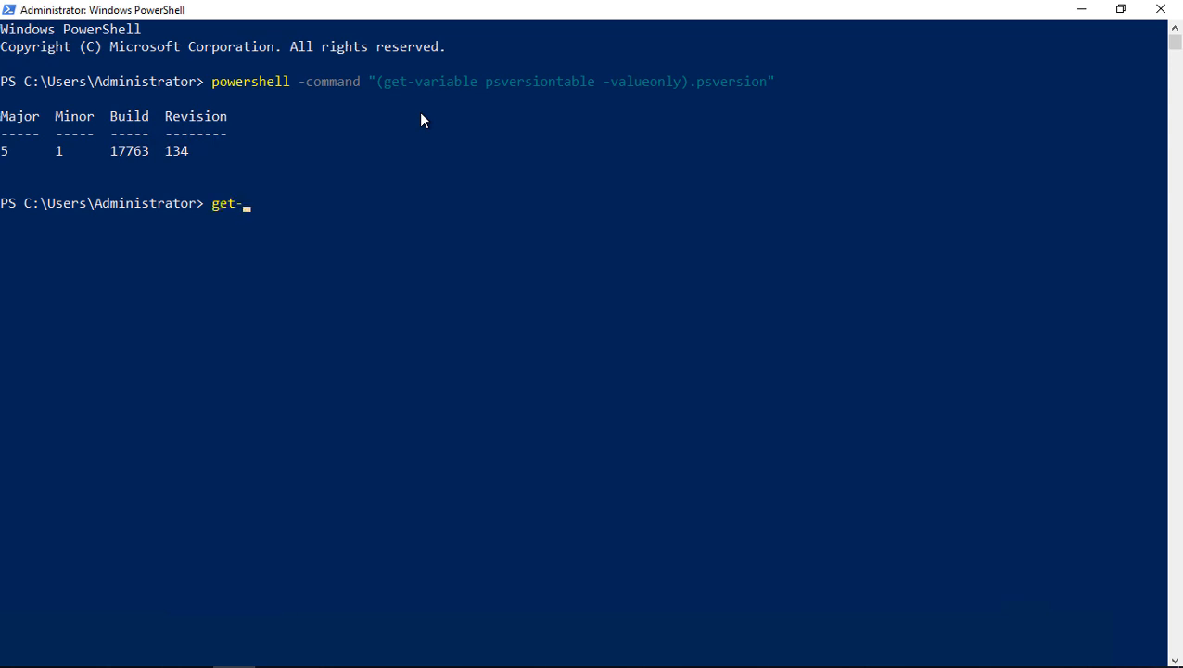
text(help)
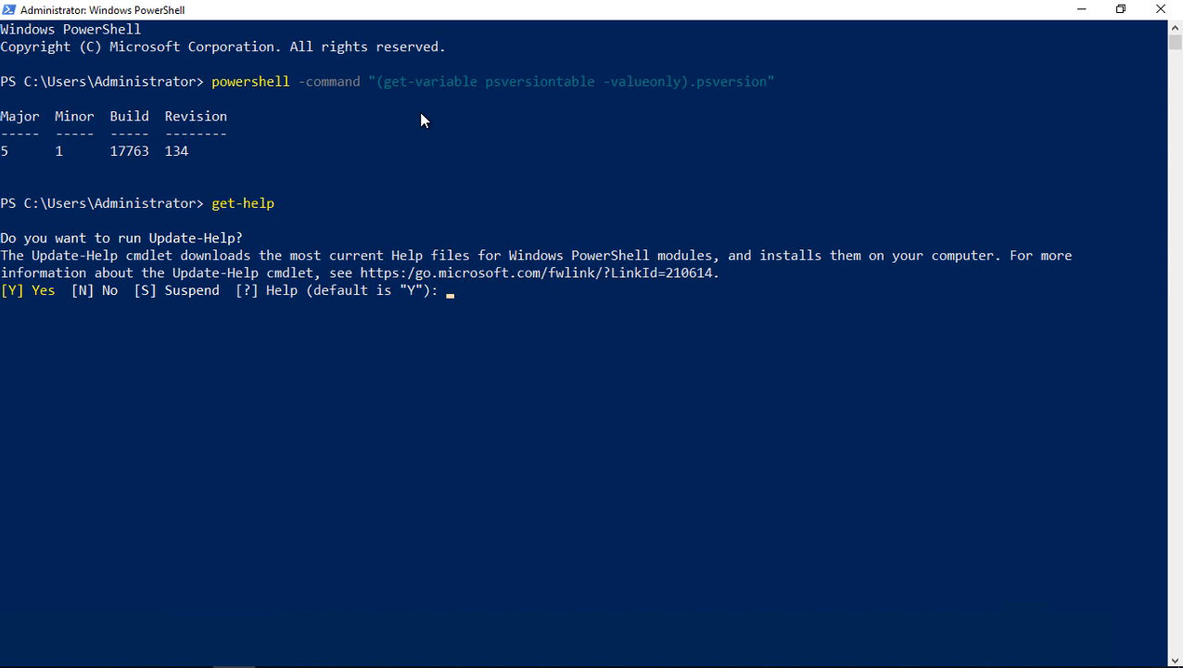
text(y)
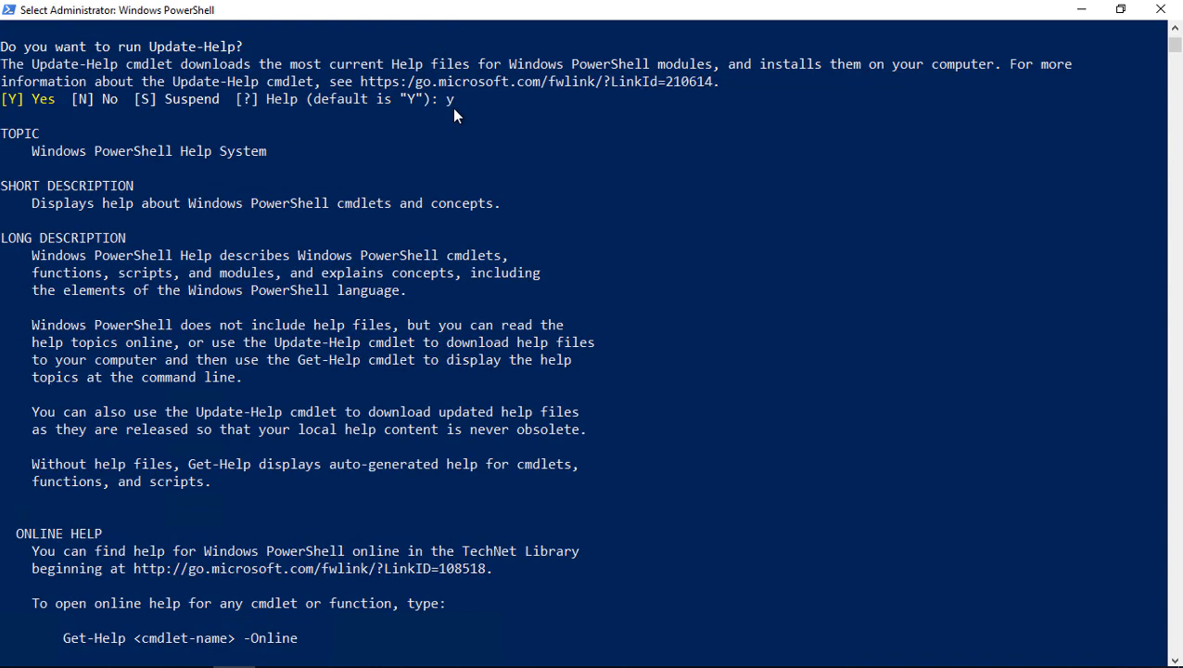
mouse_move(517, 196)
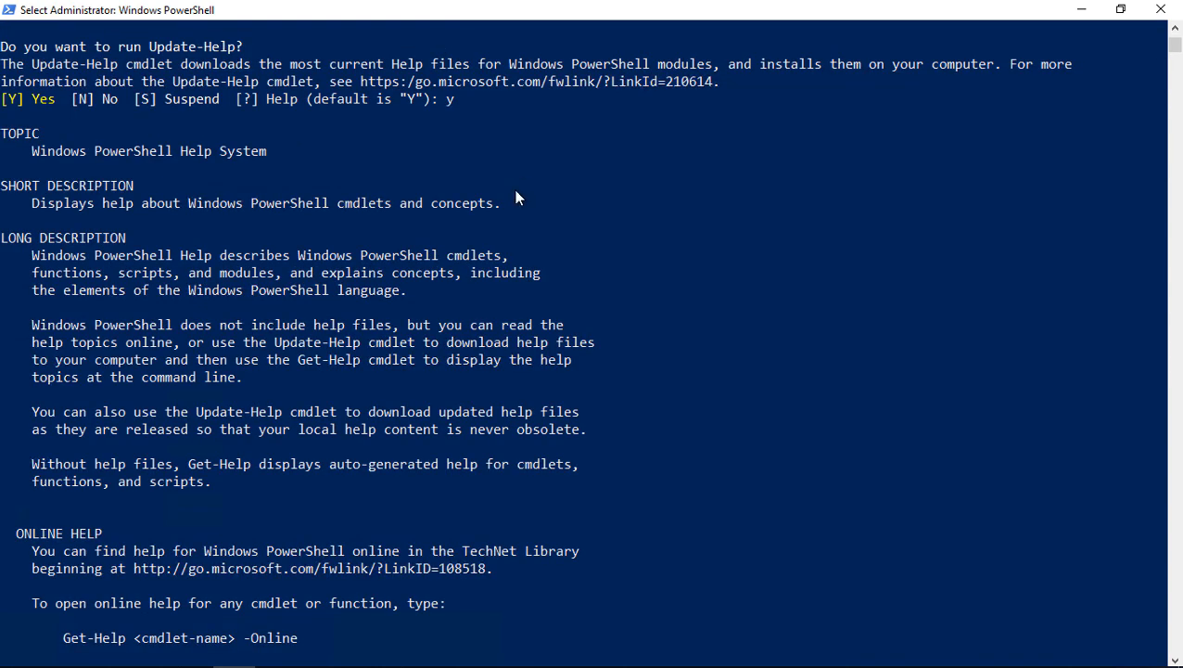
- Read the help overview down to the EXAMPLES and SEE ALSO sections
scroll(down, 3)
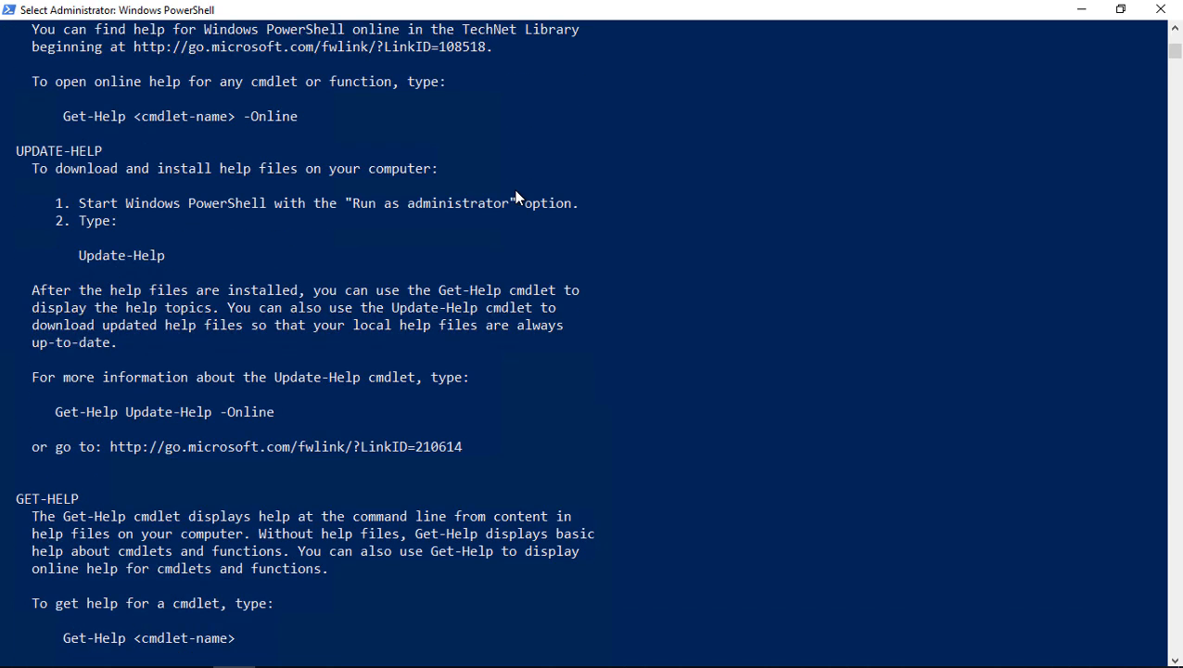
scroll(down, 3)
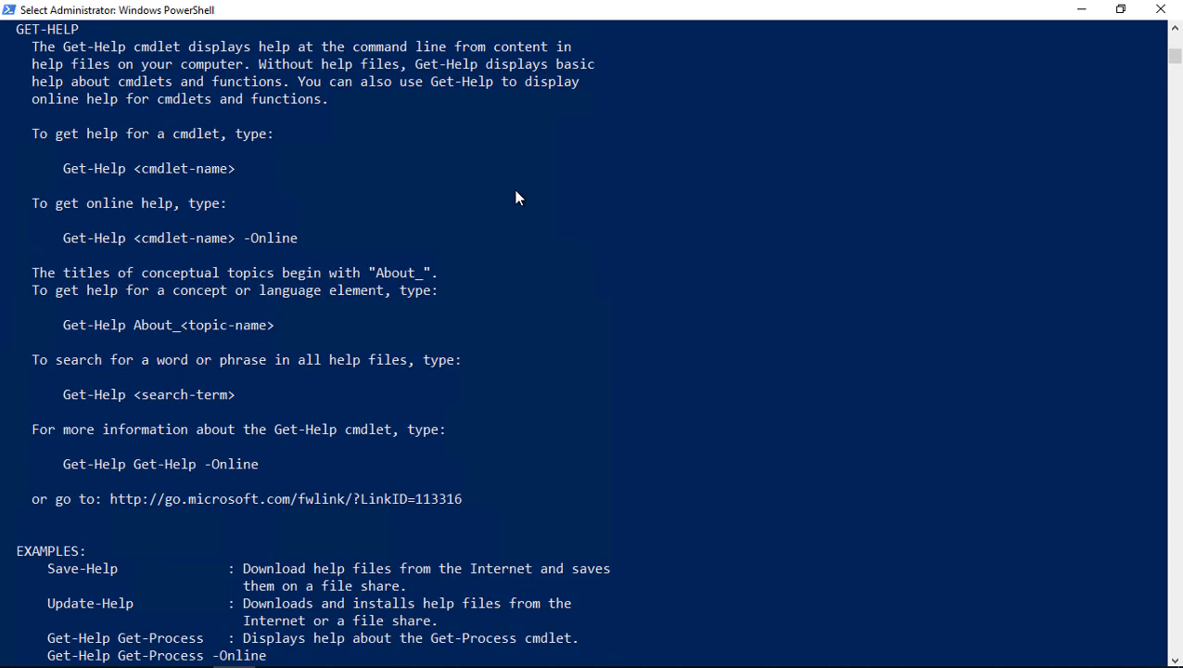
scroll(down, 3)
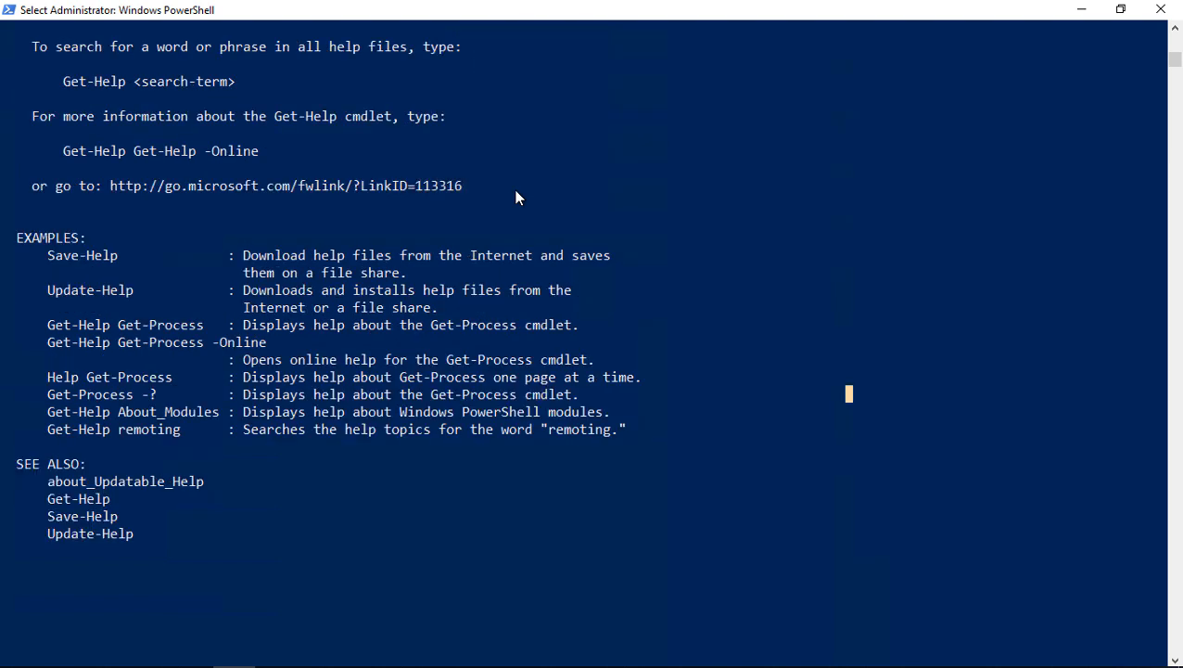
mouse_move(236, 88)
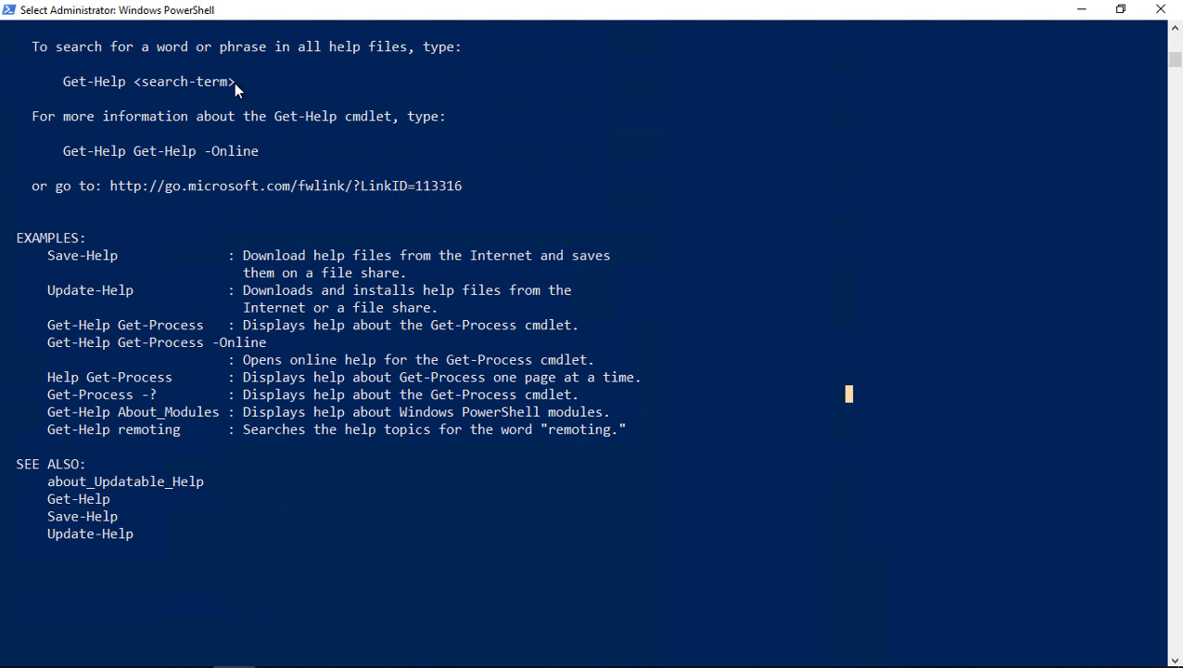
scroll(down, 3)
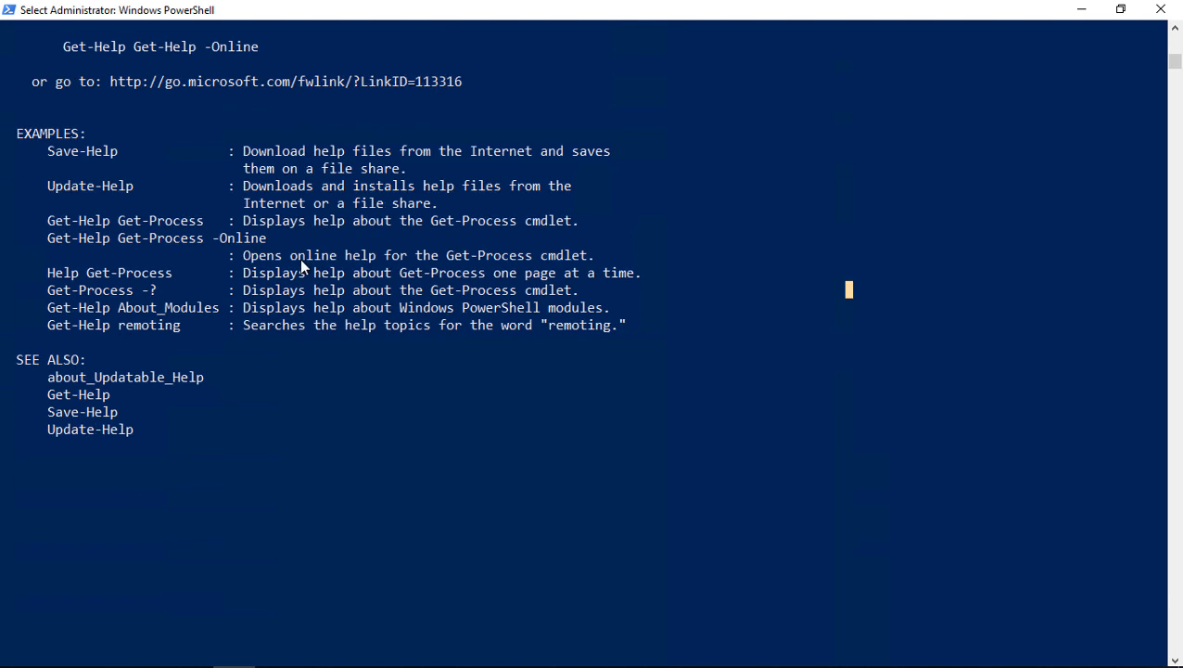
scroll(down, 3)
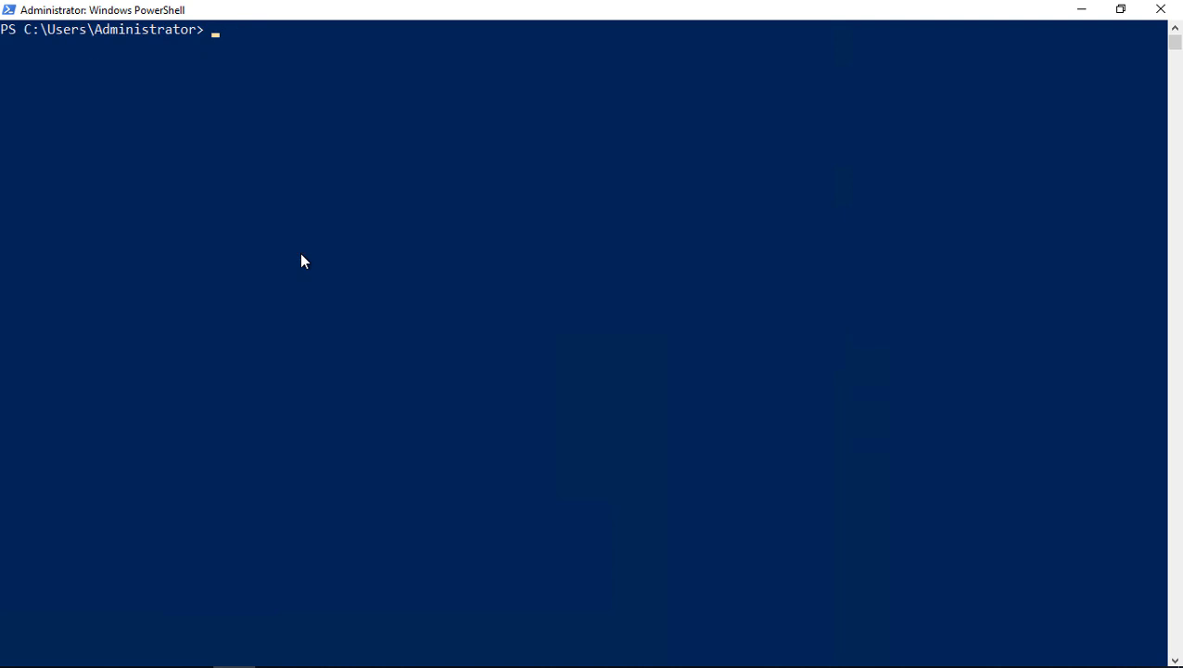
- Run get-help enable-psremoting and scroll through its help text
text(get-)
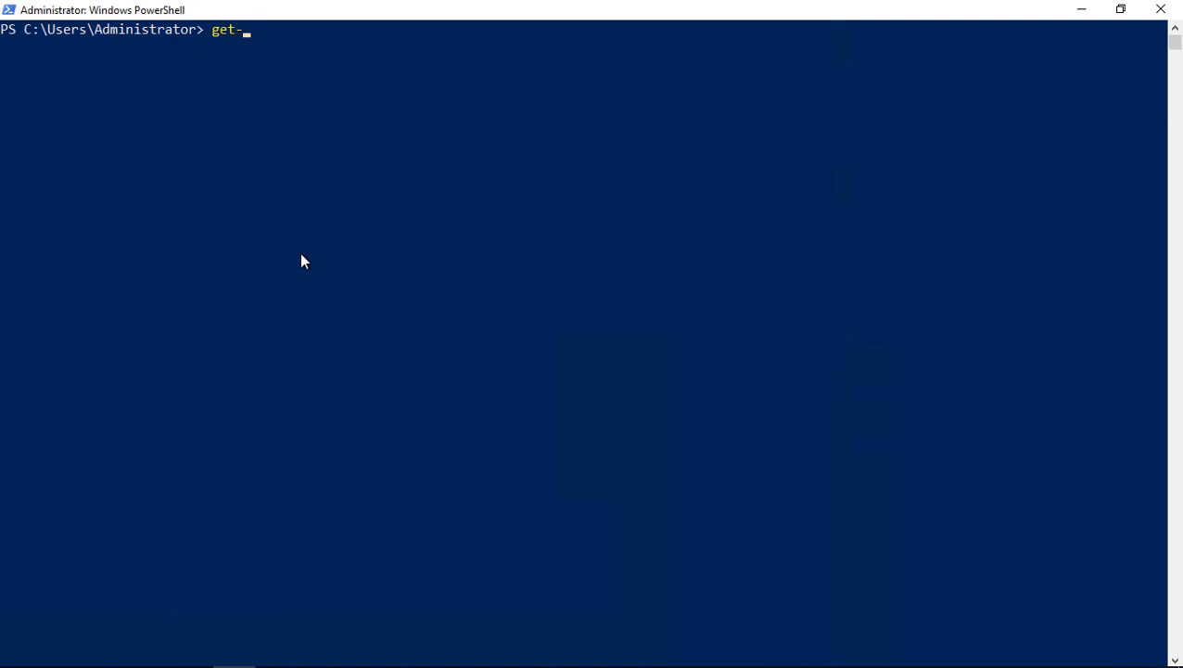
text(help remotin)
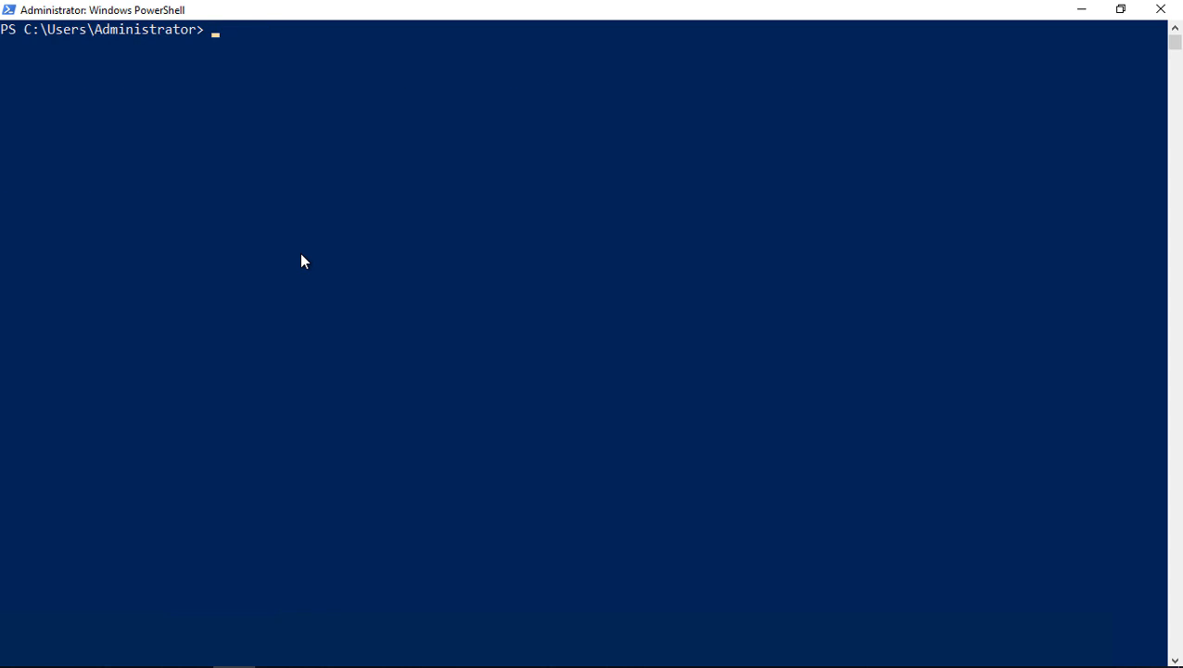
text(get-help enable-psremoting)
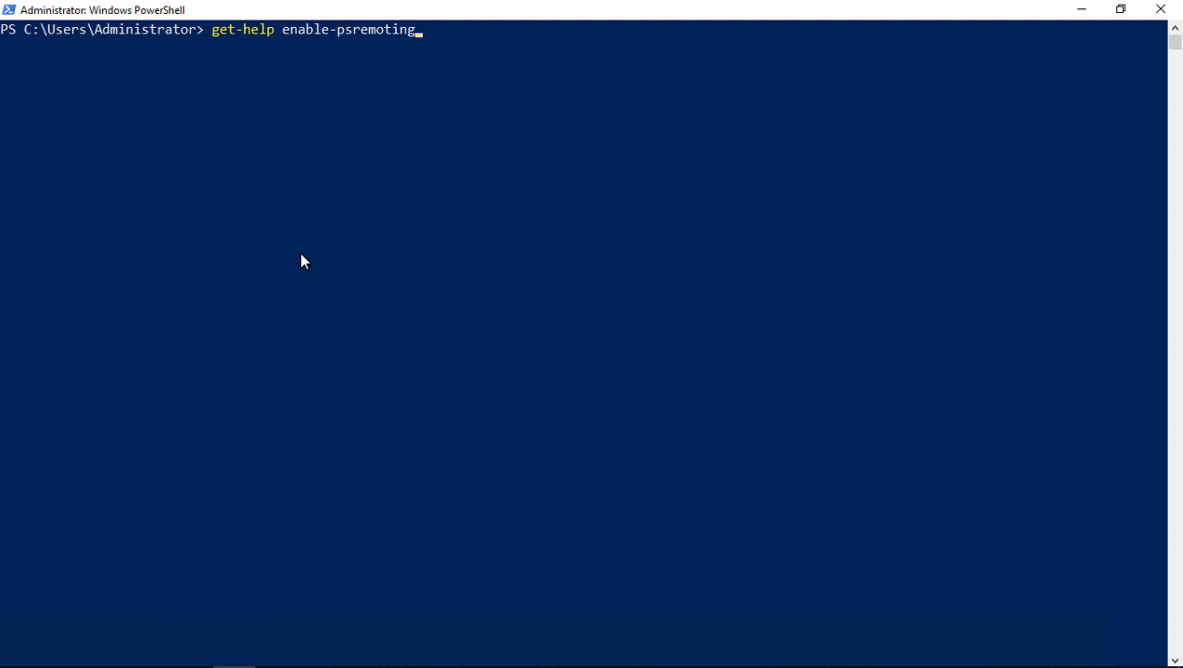
key(enter)
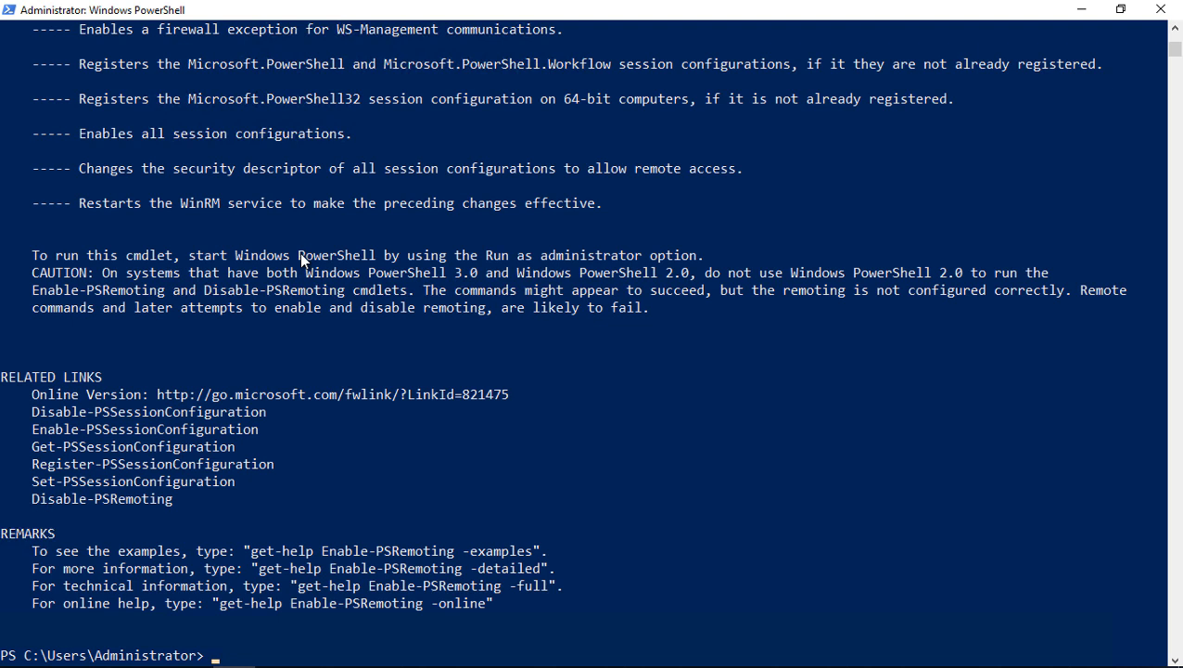
scroll(down, 3)
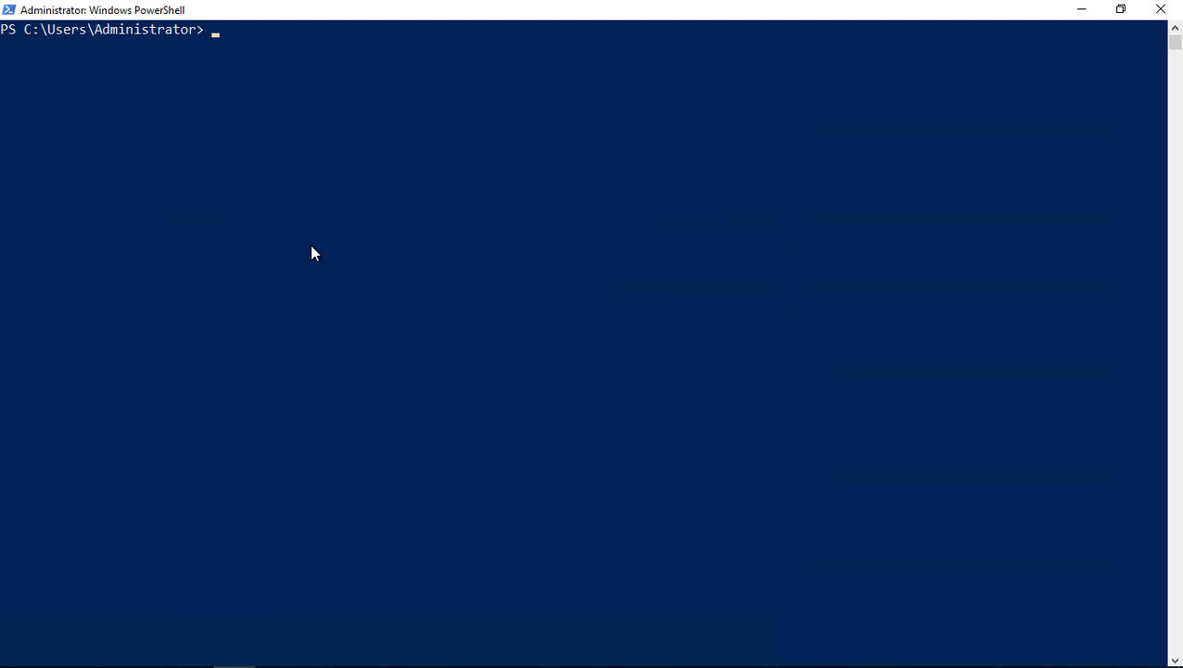
- Run get-help get-* and scroll through the listed Get commands and their modules
text(ad)
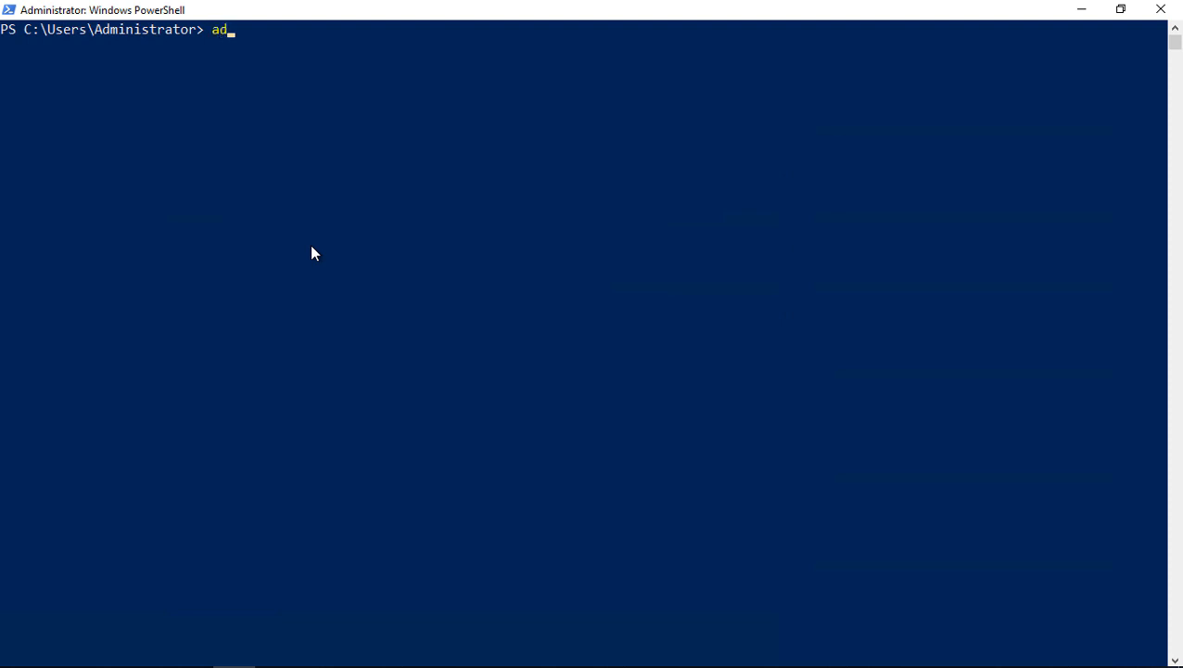
text(d ge)
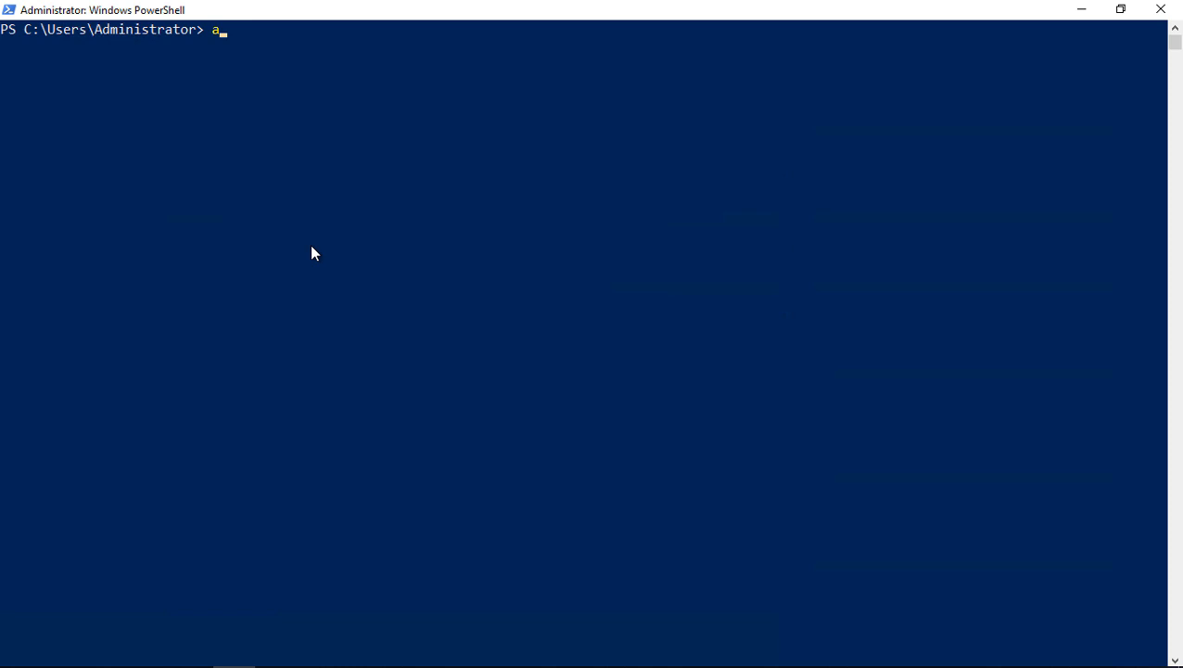
text(get-)
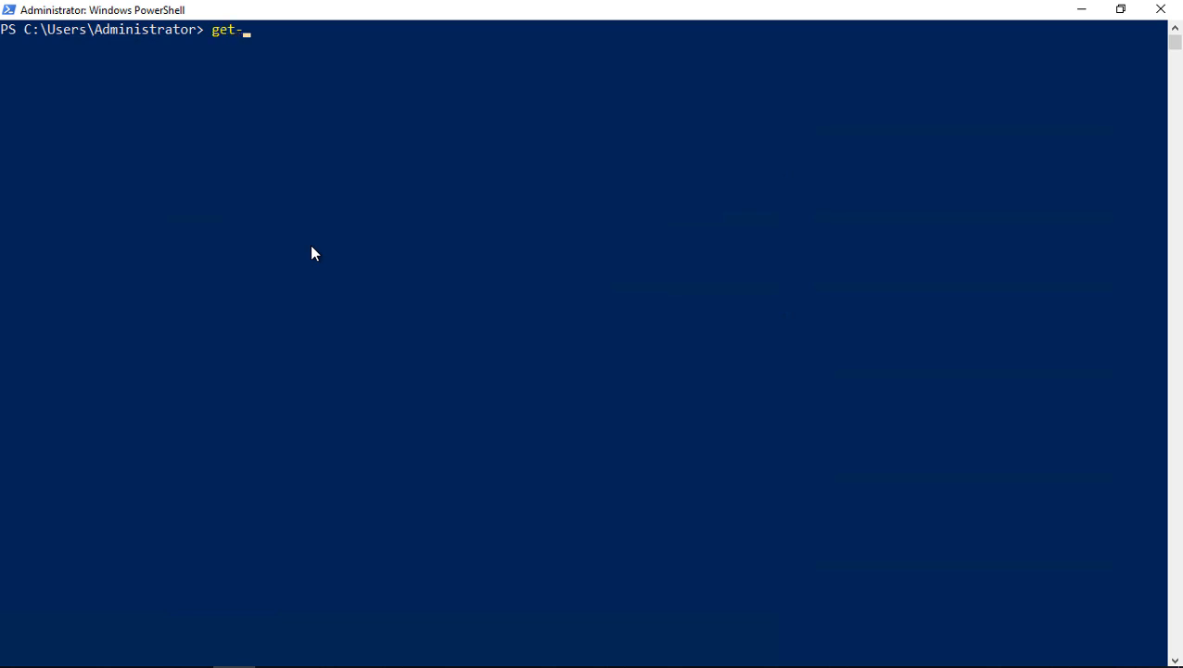
text(help ge)
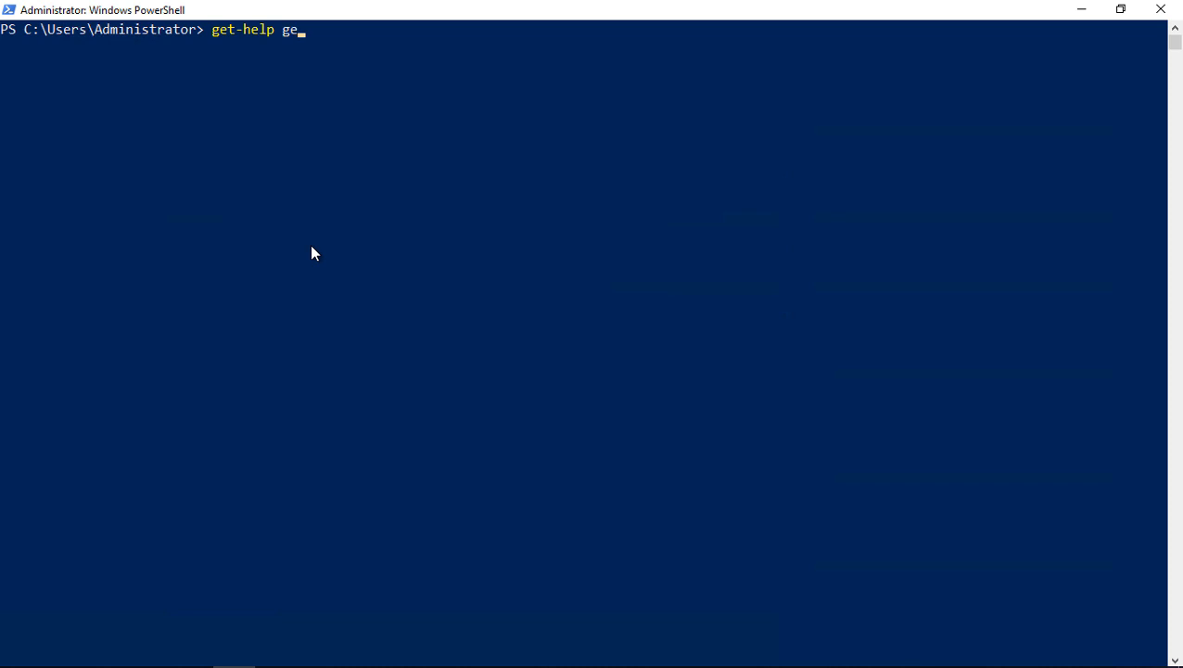
text(t)
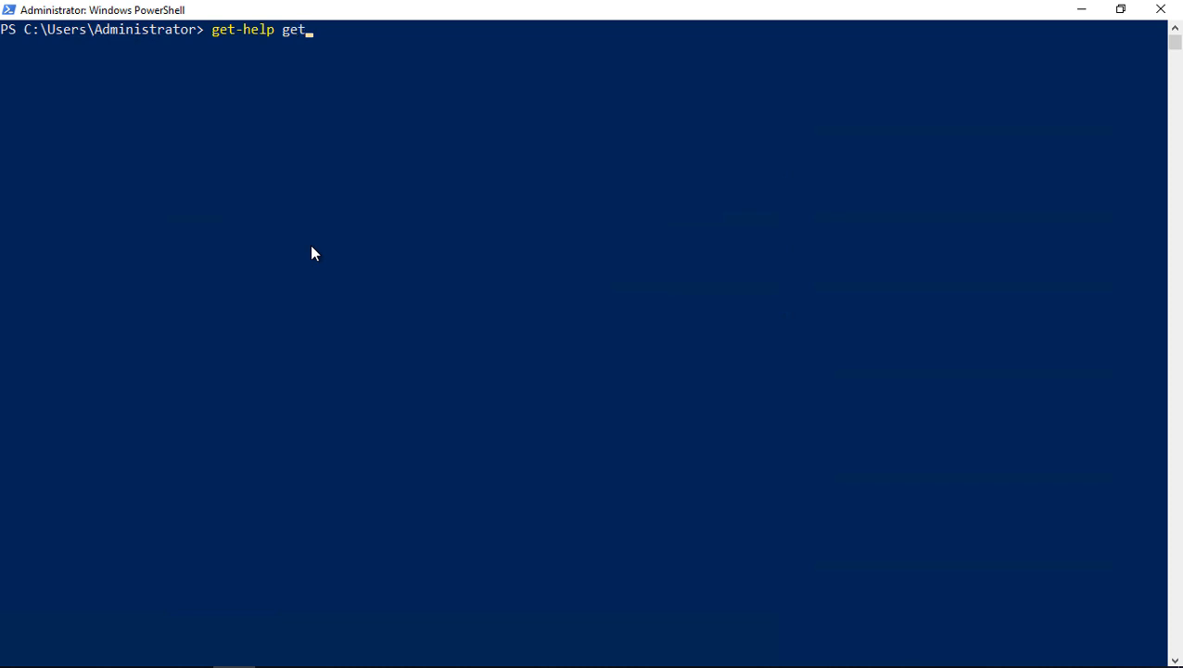
text(-*)
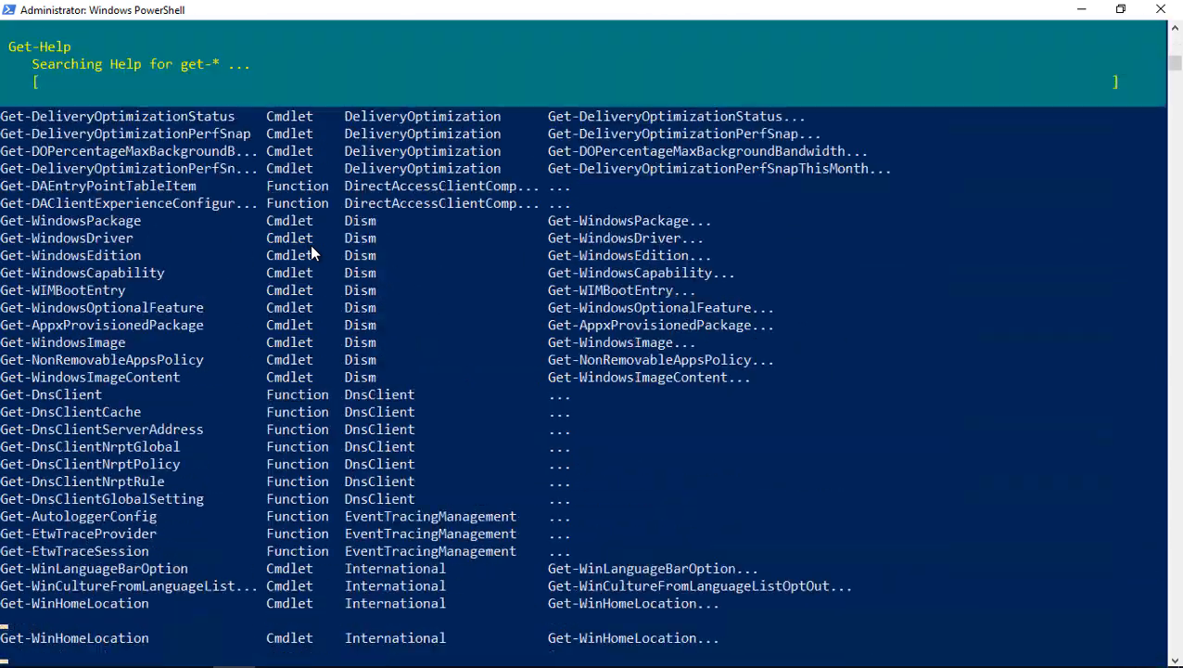
scroll(down, 3)
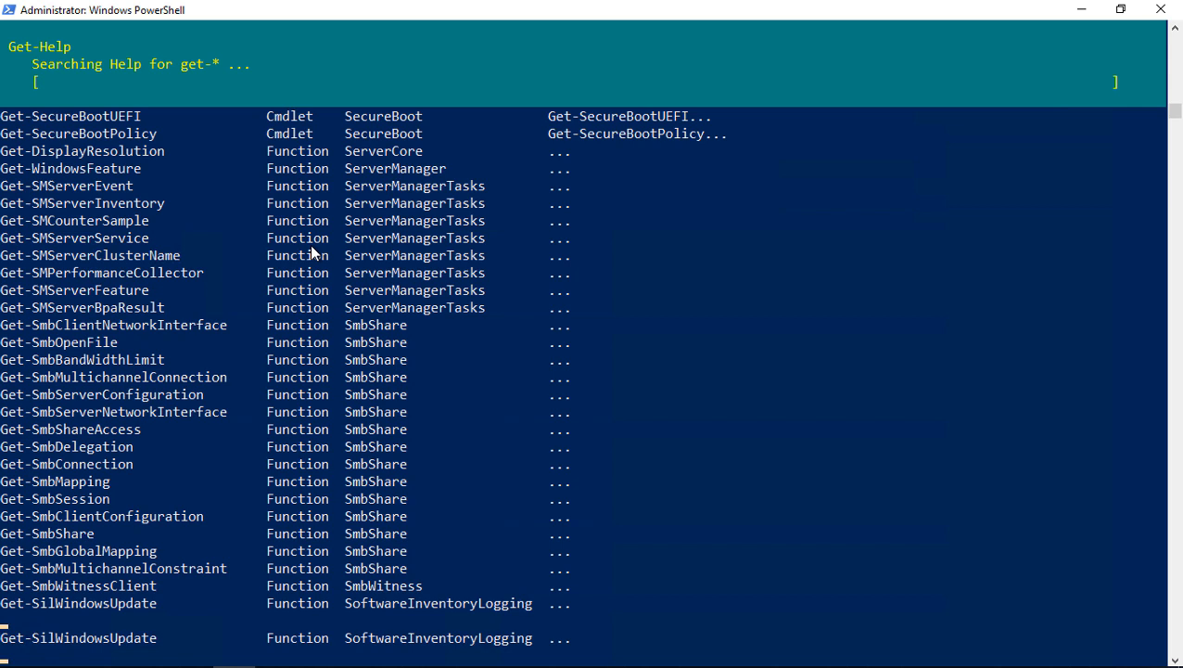
scroll(down, 3)
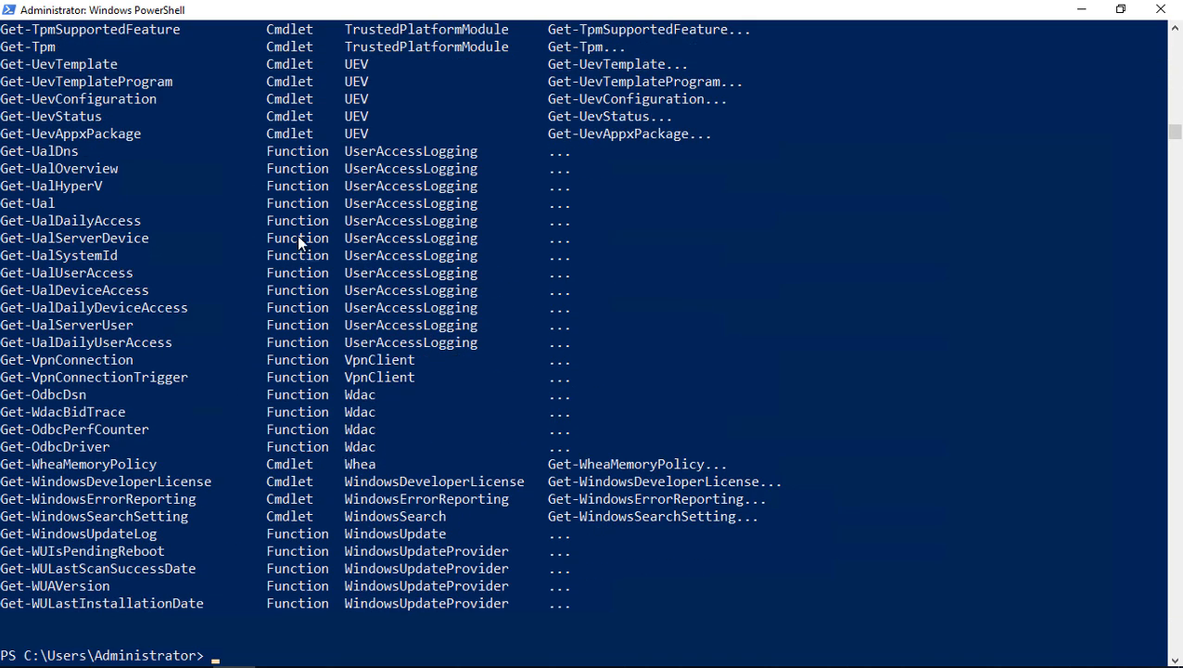
mouse_move(335, 295)
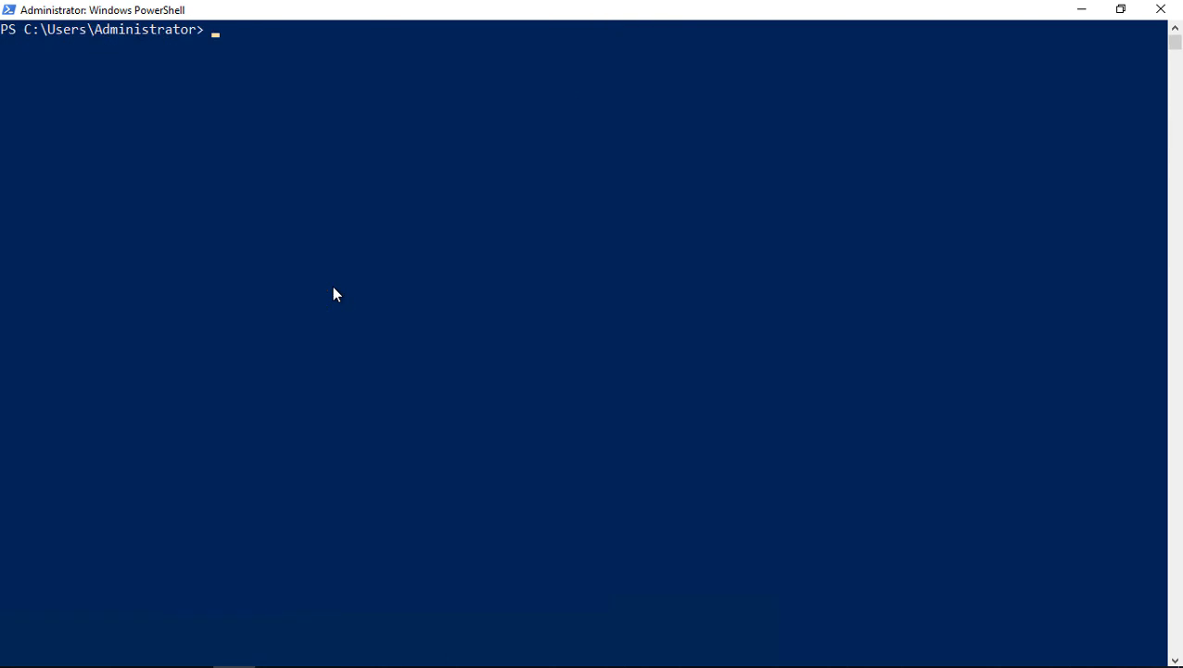
- Run get-disk, showing the healthy 60 GB GPT virtual disk, then retype get-disk
text(get)
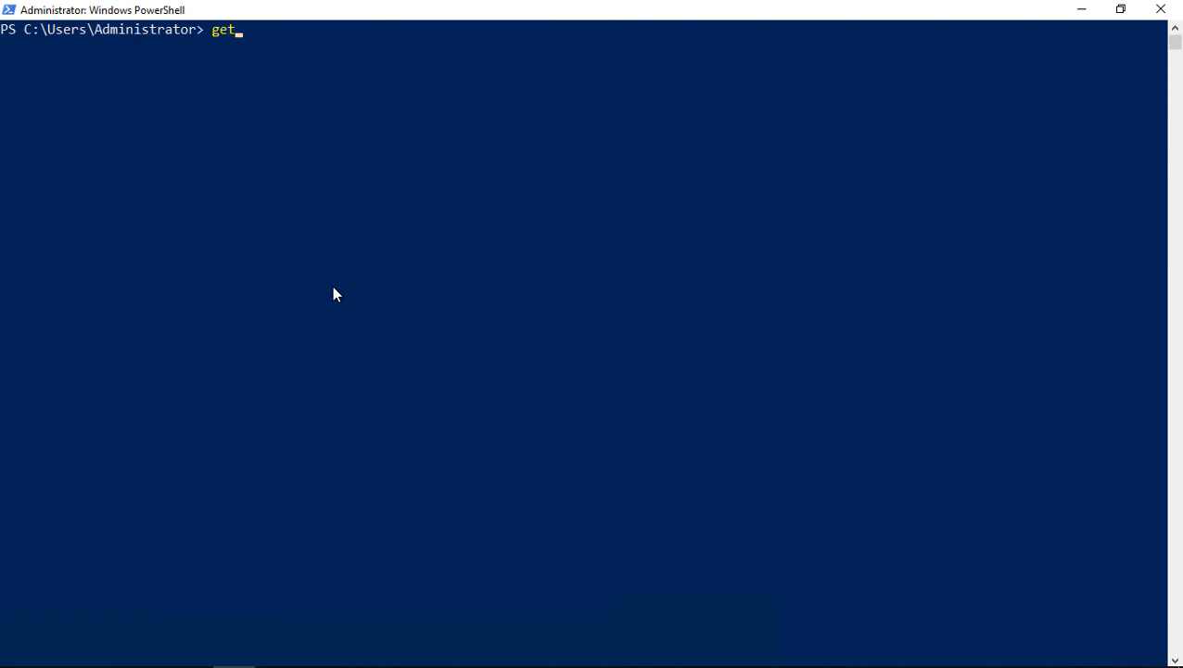
text(-disk)
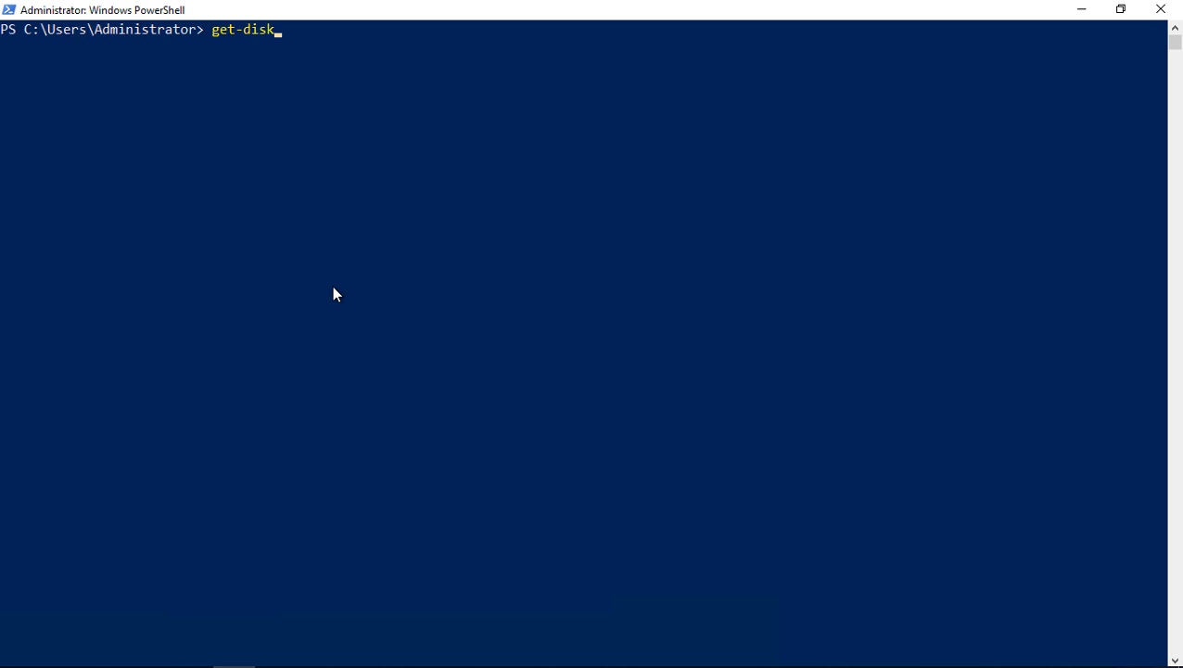
key(Enter)
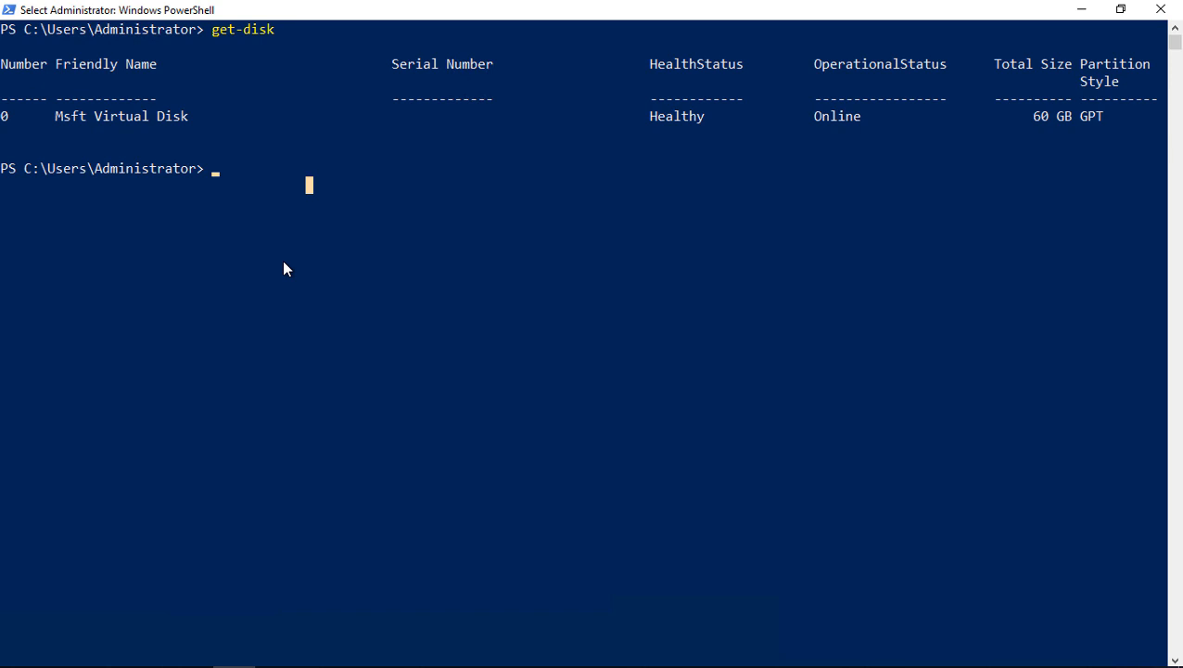
text(Get-)
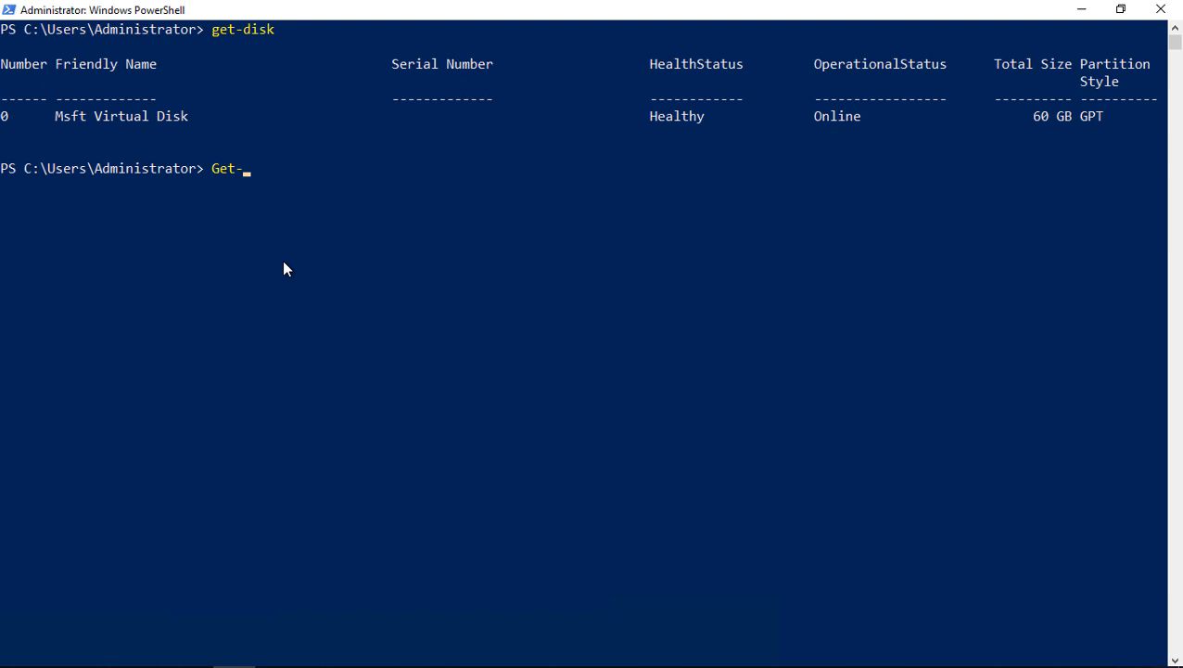
text(Disk)
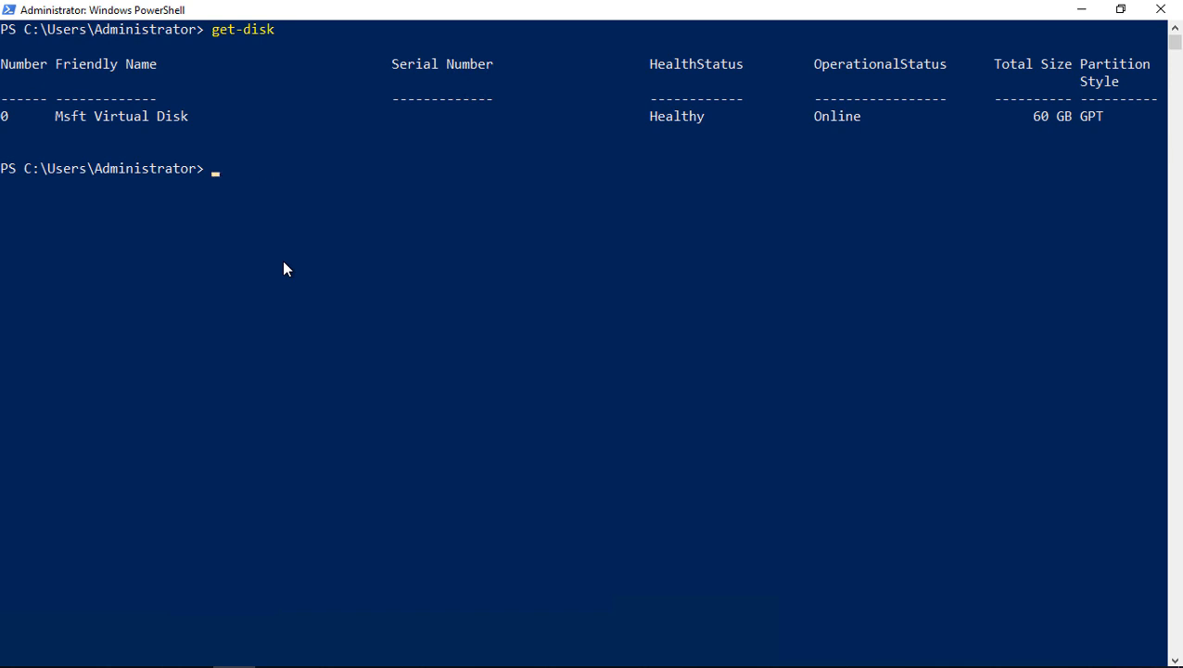
text(get-disk)
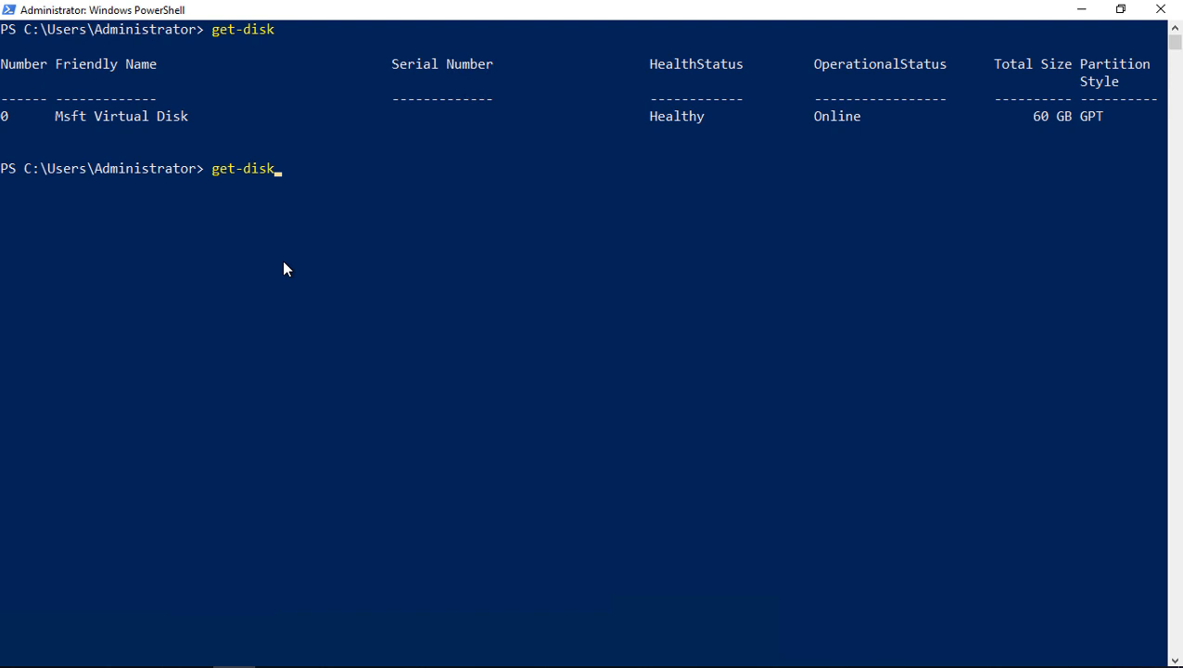